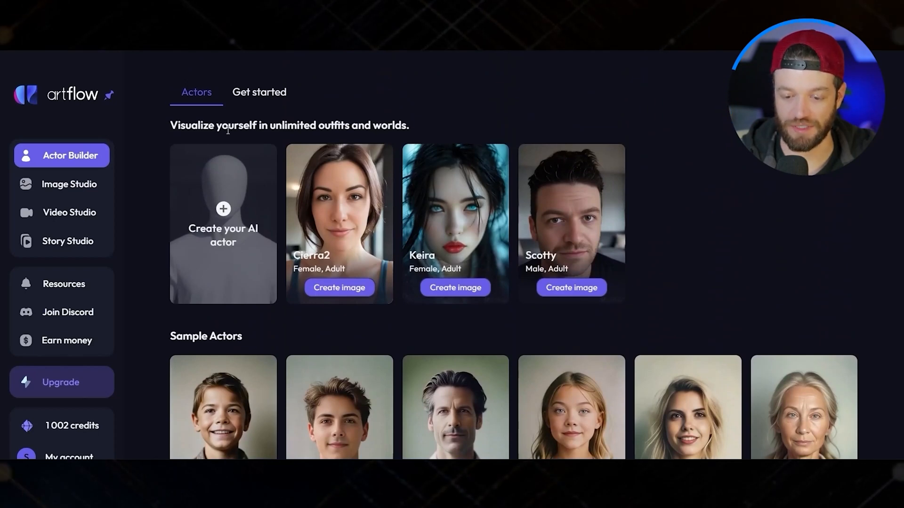
- Start creating a custom AI actor to reveal the one, three and ten actor bundle prices
{"action": "left_click", "coordinate": [222, 224]}
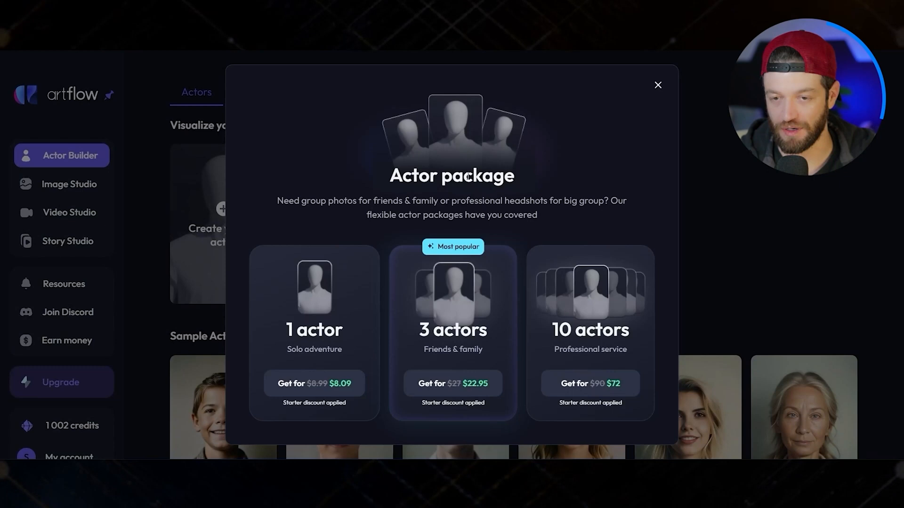
{"action": "mouse_move", "coordinate": [484, 54]}
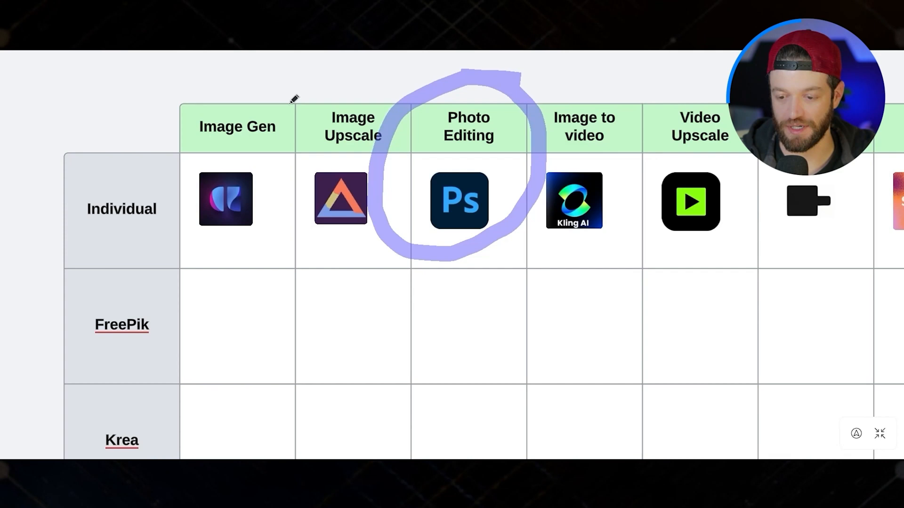
- Expand the warrior canvas with Generative Fill scenery and generate a giant burning creature over the fire
{"action": "left_click", "coordinate": [458, 200]}
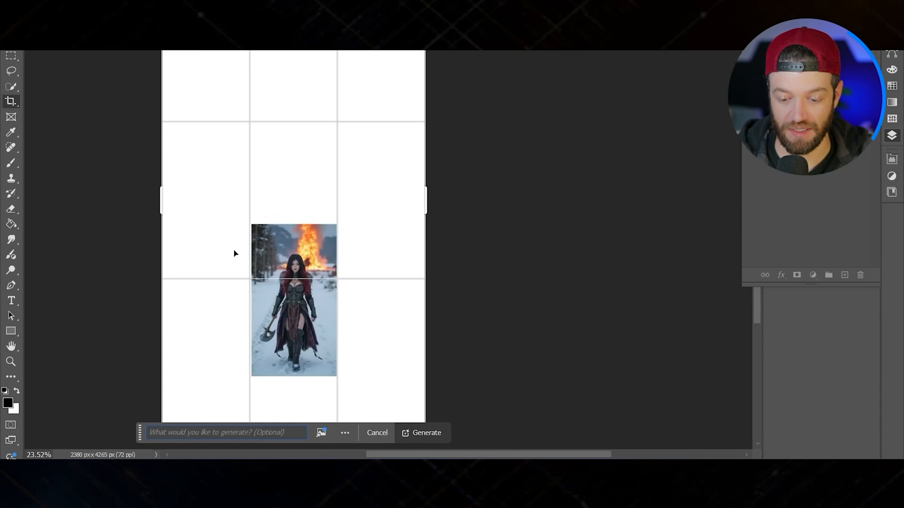
{"action": "left_click", "coordinate": [425, 433]}
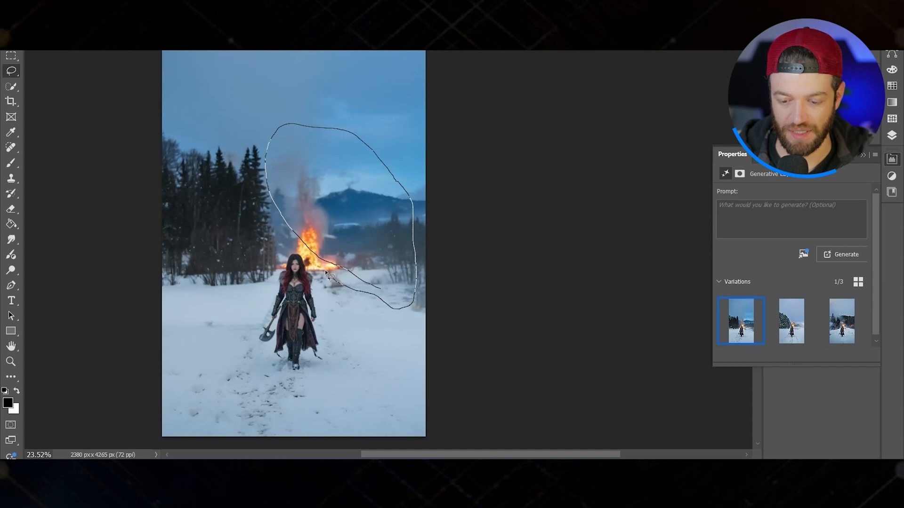
{"action": "left_click", "coordinate": [326, 276]}
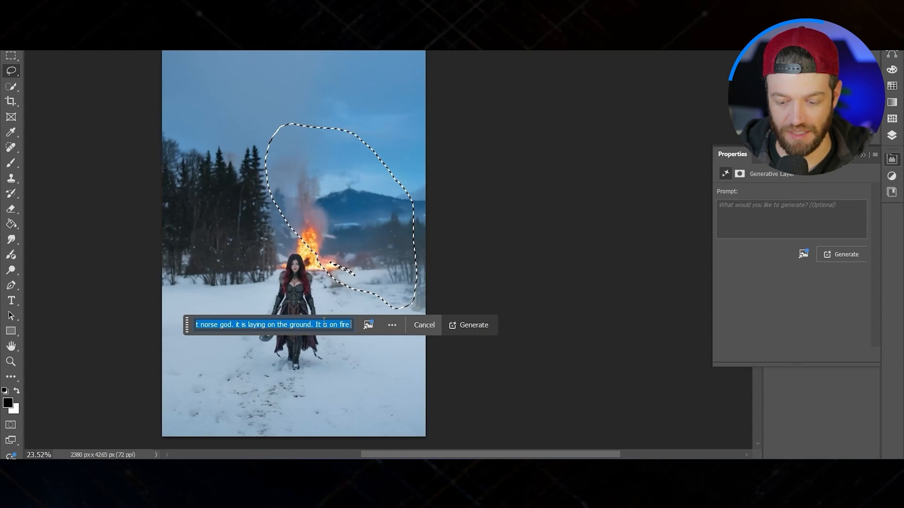
{"action": "left_click", "coordinate": [469, 325]}
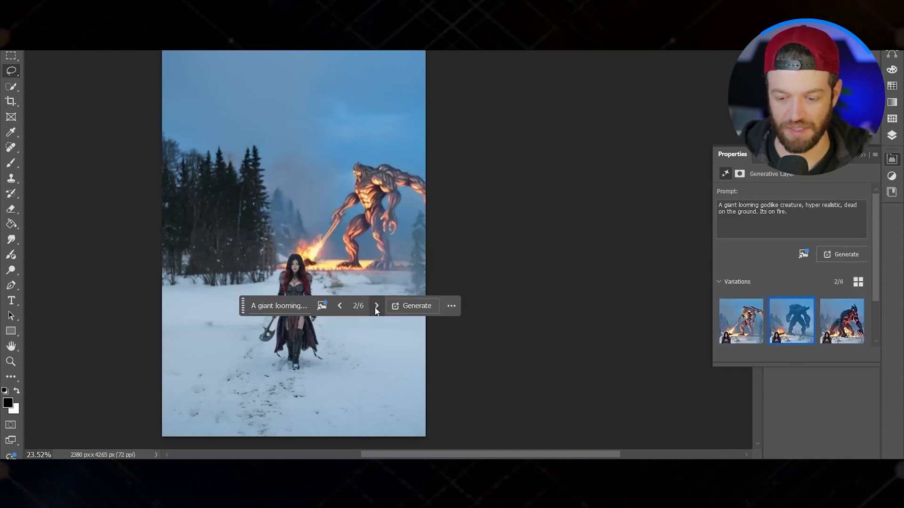
{"action": "left_click", "coordinate": [377, 305]}
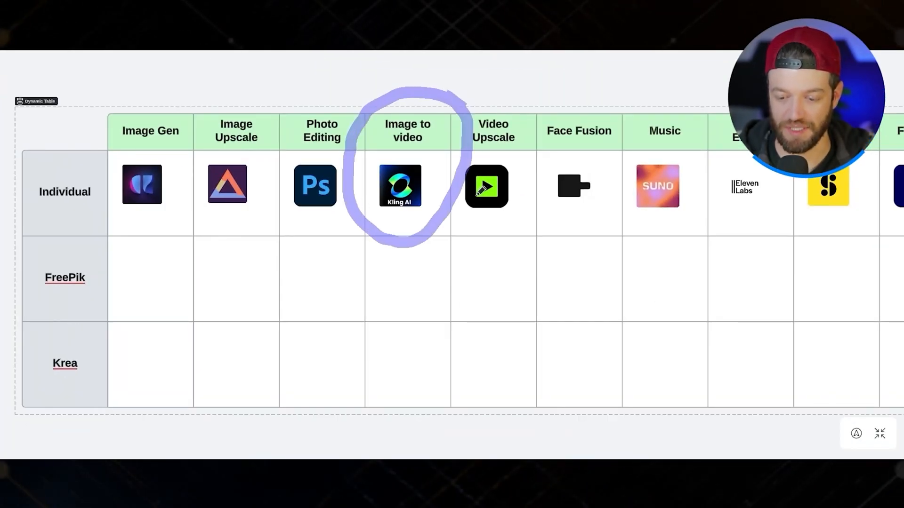
- Circle the Kling AI image-to-video, Video Upscale and Face Fusion tools in the table
{"action": "left_click", "coordinate": [400, 185]}
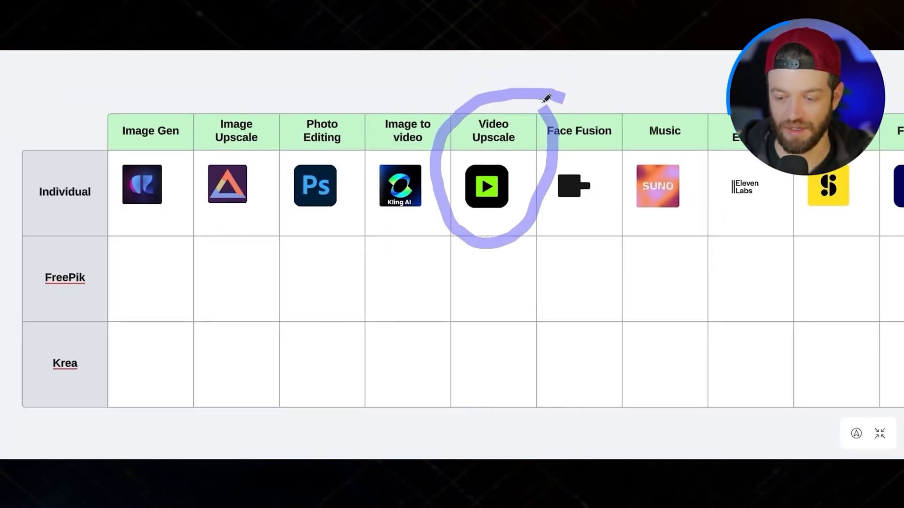
{"action": "left_click", "coordinate": [485, 185]}
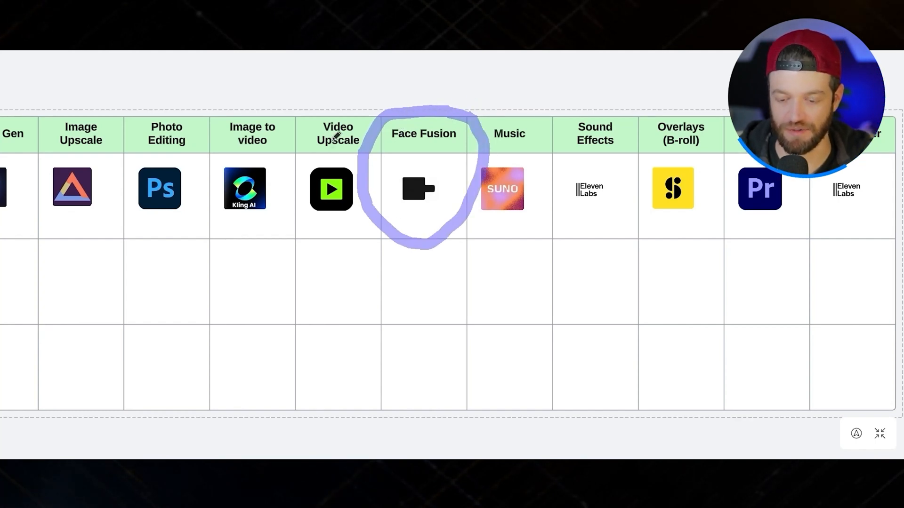
{"action": "left_click", "coordinate": [418, 188]}
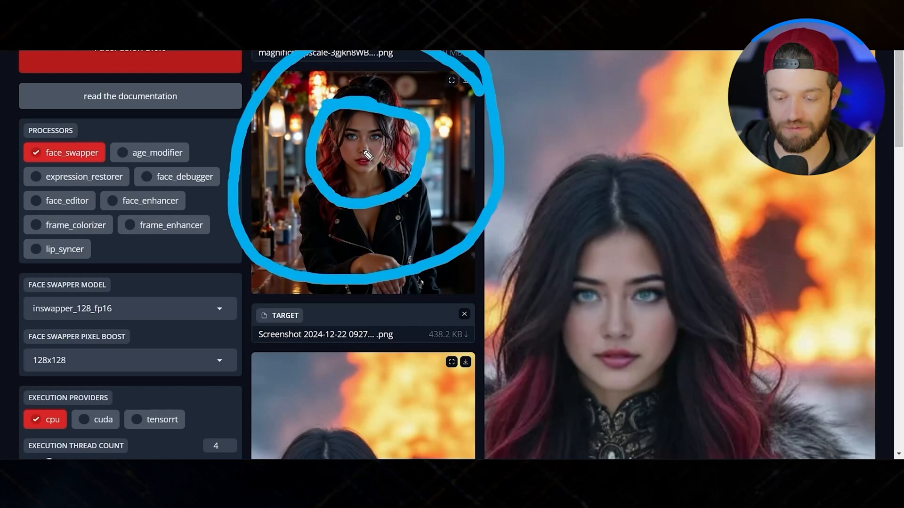
- Scroll past the processors and face selector to the swapped-face warrior output
{"action": "scroll", "scroll_direction": "down", "scroll_amount": 3}
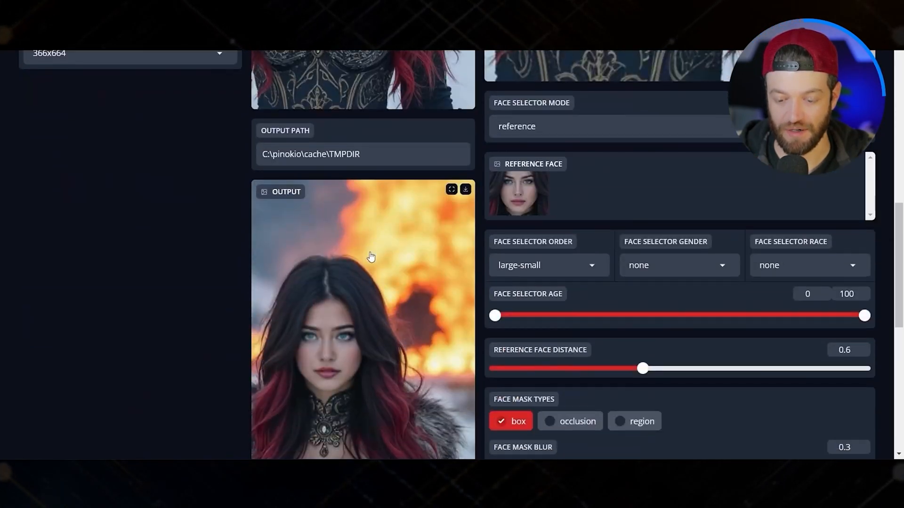
{"action": "scroll", "scroll_direction": "down", "scroll_amount": 3}
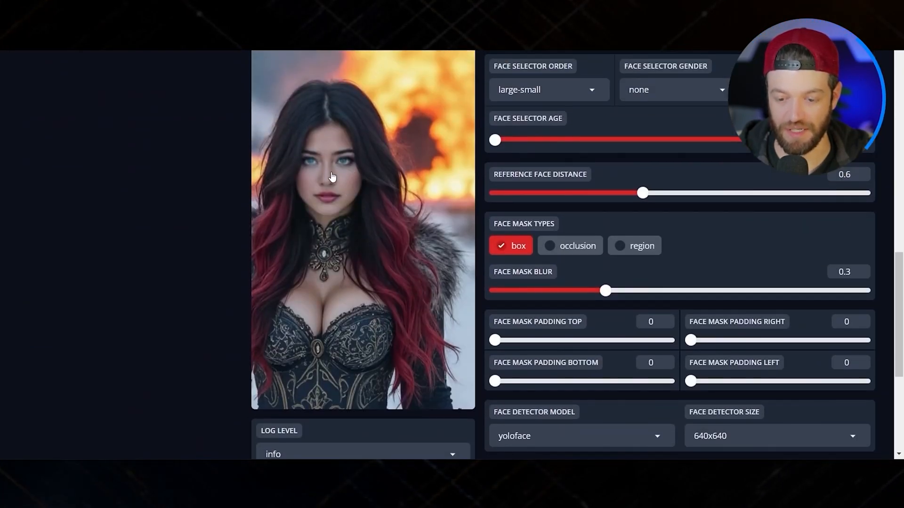
{"action": "scroll", "scroll_direction": "up", "scroll_amount": 3}
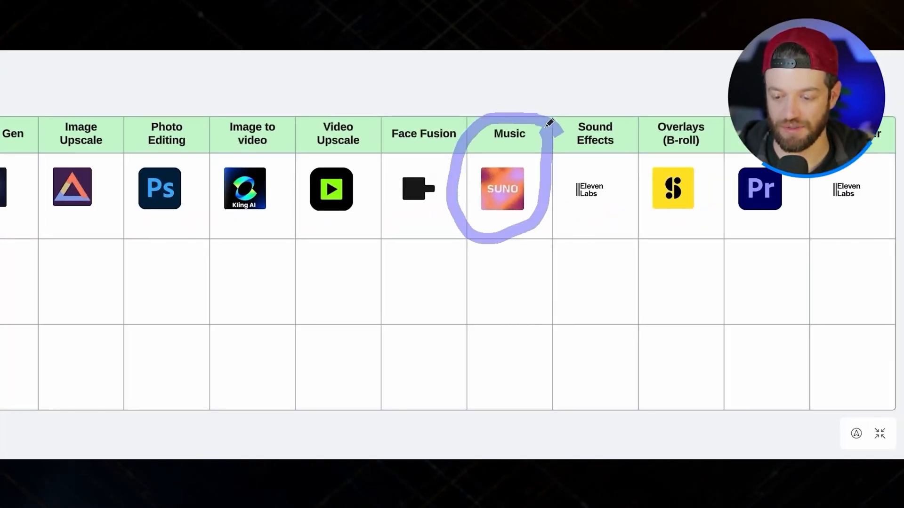
- Mark Suno in the table and scroll the list of Ragnar's Journey chanting tracks
{"action": "left_click", "coordinate": [502, 188]}
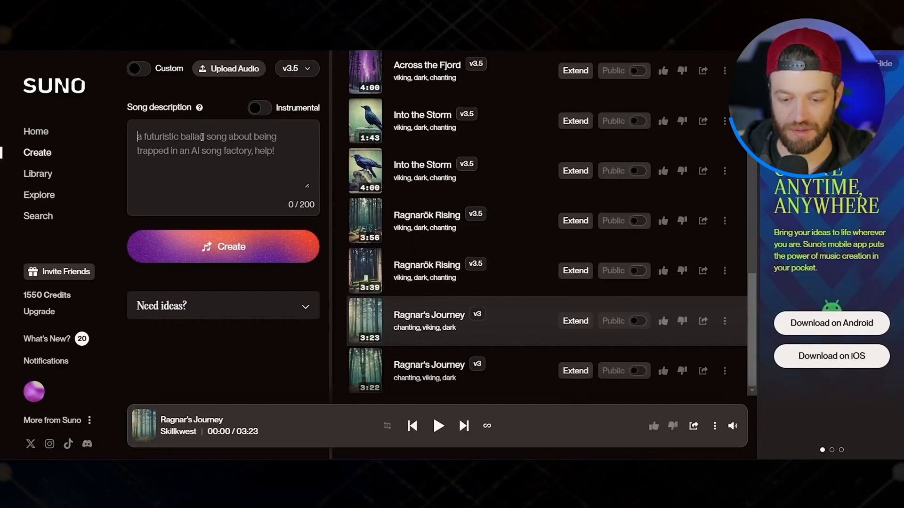
{"action": "scroll", "scroll_direction": "up", "scroll_amount": 3}
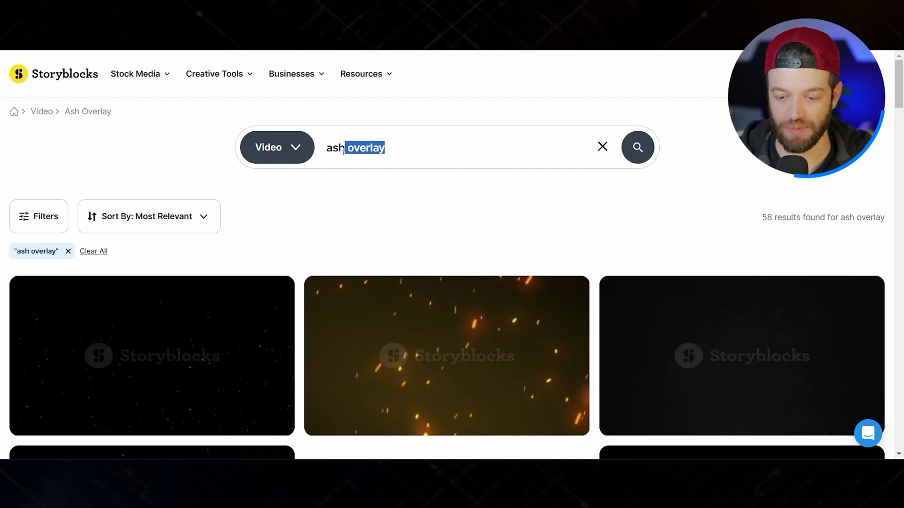
- Scroll down through the dust and ember clips in the ash overlay results
{"action": "scroll", "scroll_direction": "down", "scroll_amount": 3}
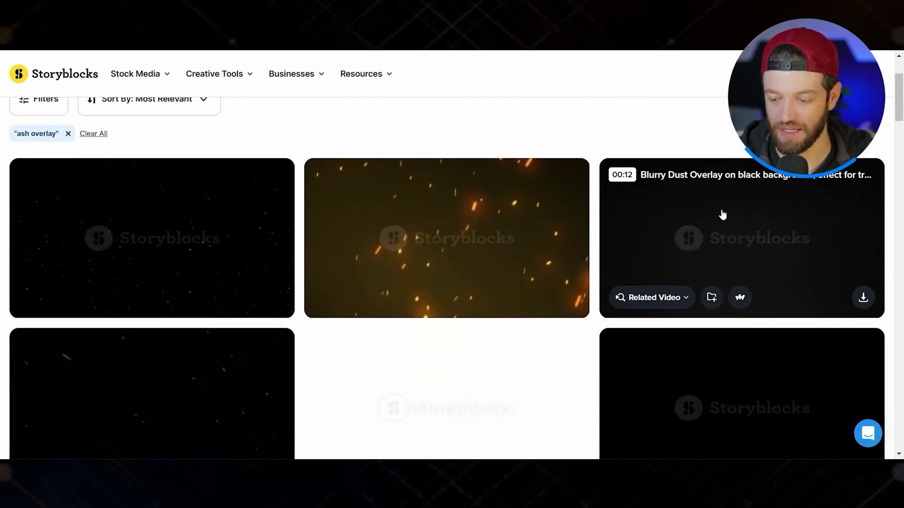
{"action": "scroll", "scroll_direction": "down", "scroll_amount": 3}
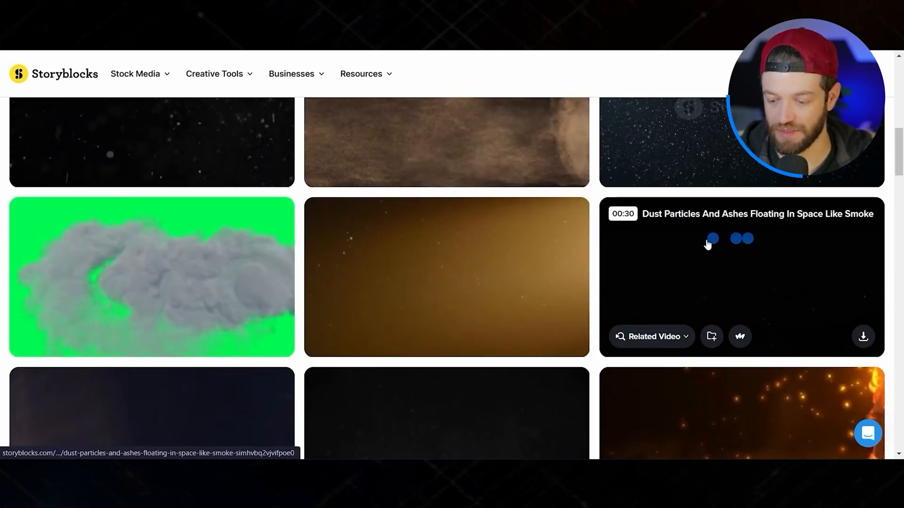
{"action": "scroll", "scroll_direction": "down", "scroll_amount": 3}
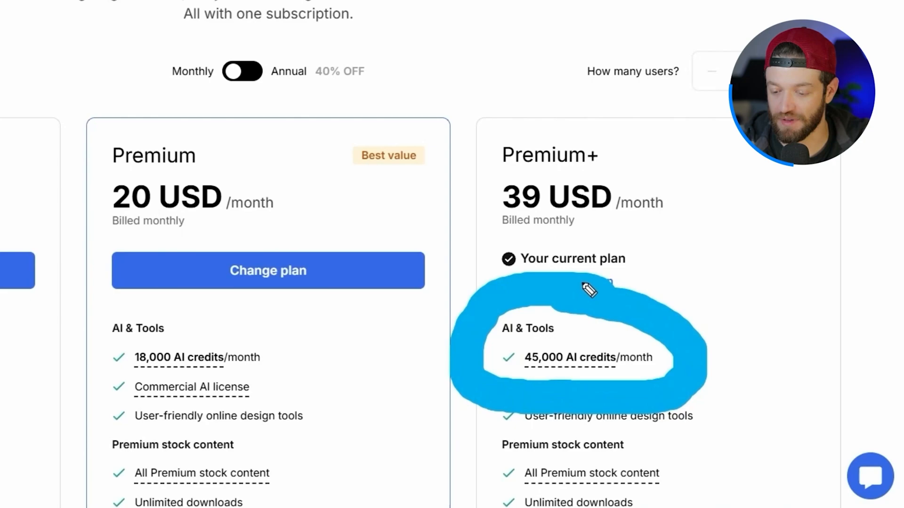
{"action": "mouse_move", "coordinate": [558, 257]}
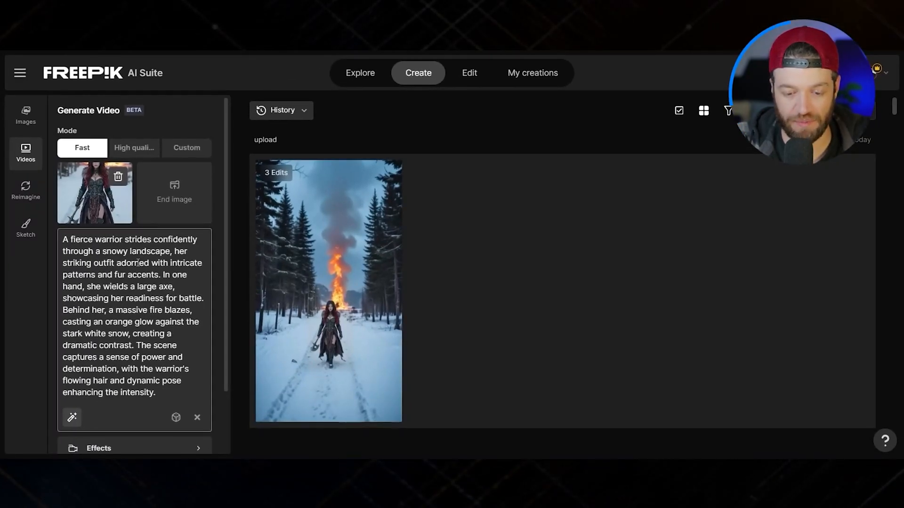
{"action": "mouse_move", "coordinate": [187, 148]}
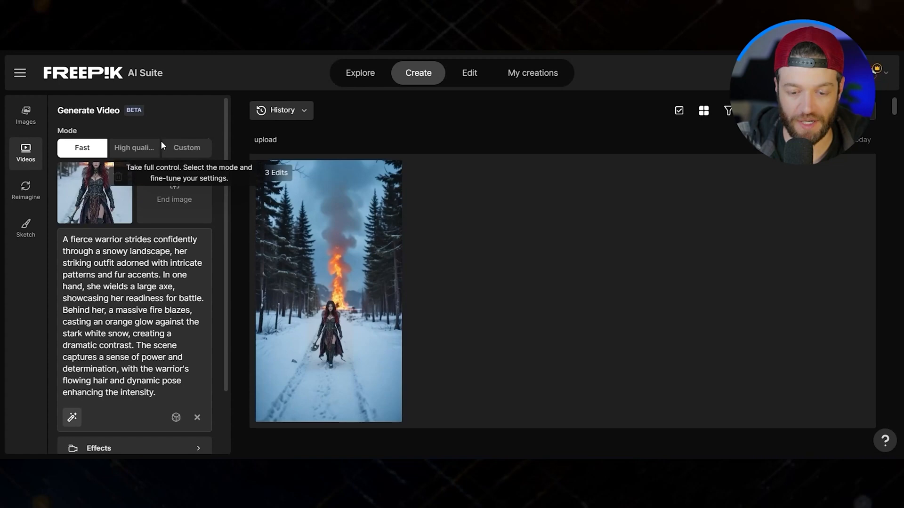
- Switch video generation to Custom mode and add the MiniMax Hailuo model
{"action": "left_click", "coordinate": [187, 148]}
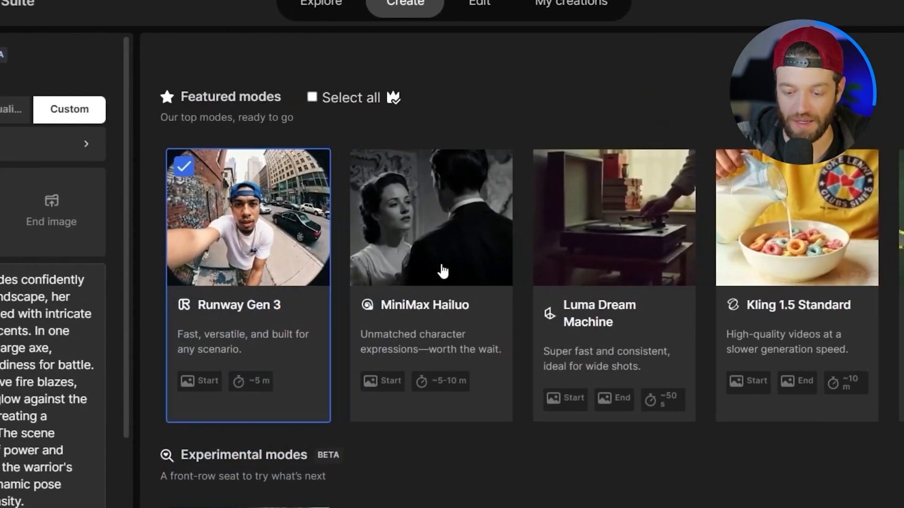
{"action": "left_click", "coordinate": [430, 217]}
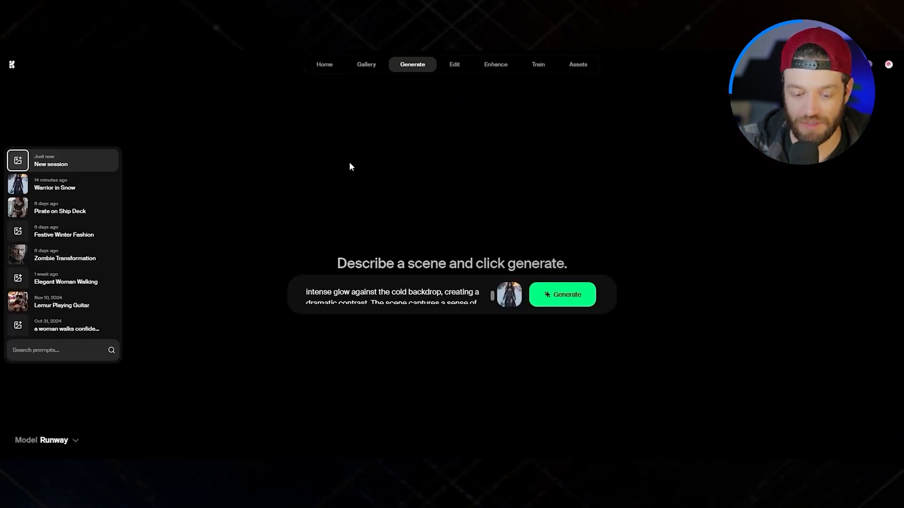
- Choose Hailuo AI from the video model list instead of Runway
{"action": "left_click", "coordinate": [46, 441]}
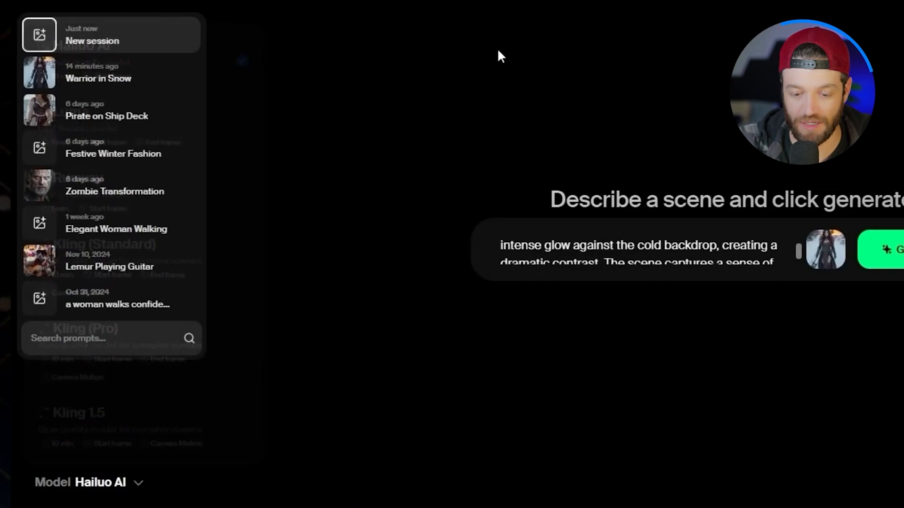
{"action": "left_click", "coordinate": [888, 248]}
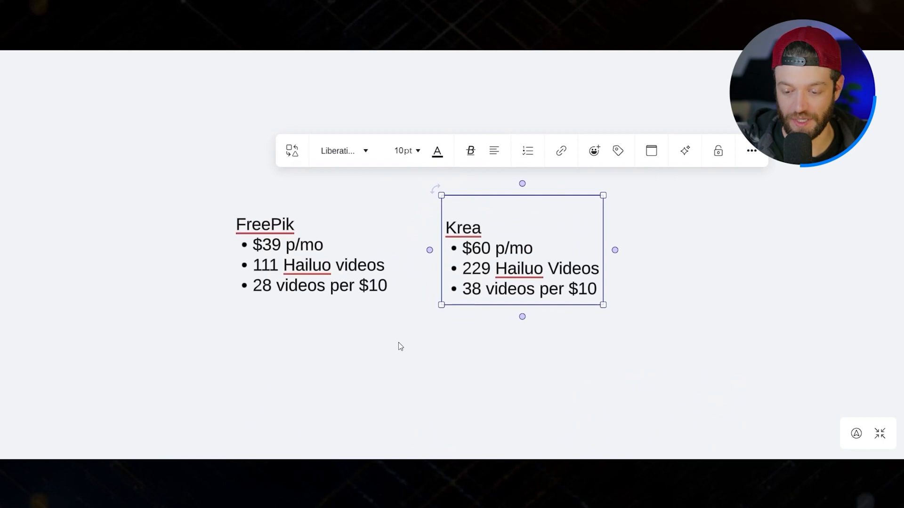
- Finish editing the Krea notes so the FreePik $39, 111 Hailuo videos summary can be circled
{"action": "left_click", "coordinate": [400, 346]}
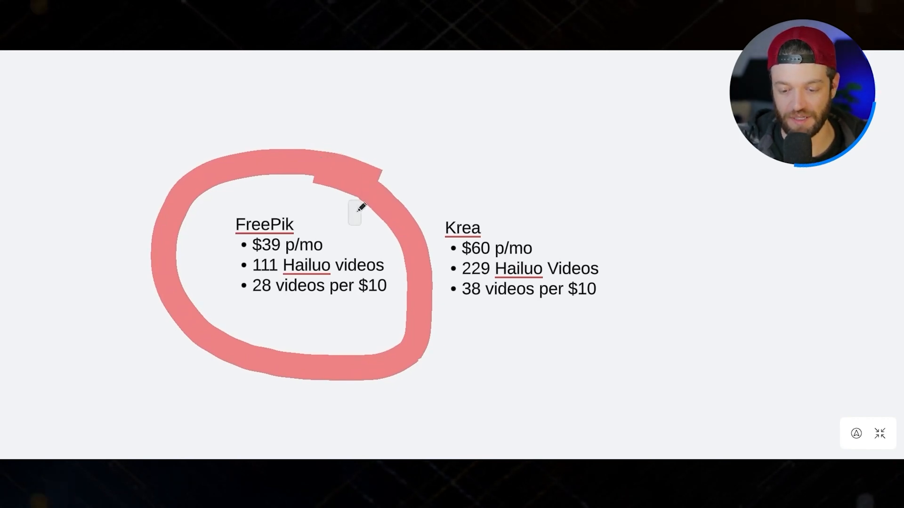
{"action": "mouse_move", "coordinate": [293, 216]}
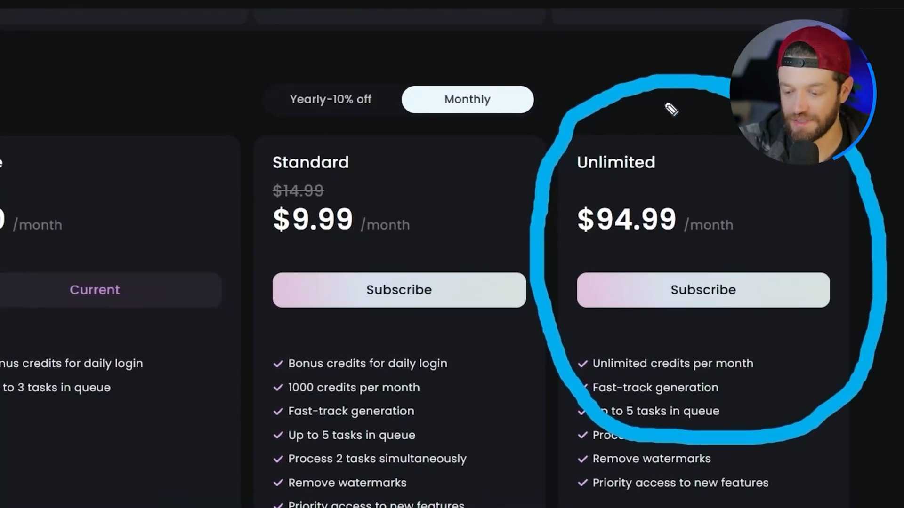
{"action": "mouse_move", "coordinate": [464, 132]}
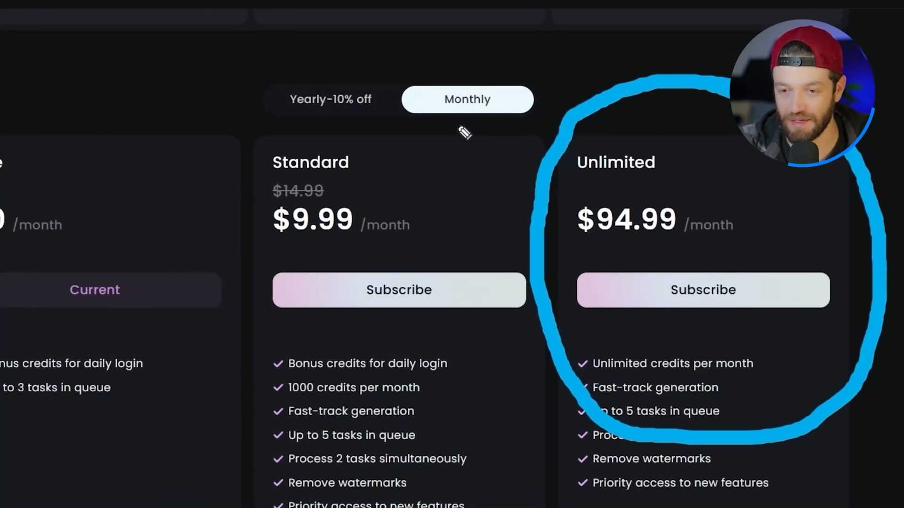
{"action": "mouse_move", "coordinate": [502, 149]}
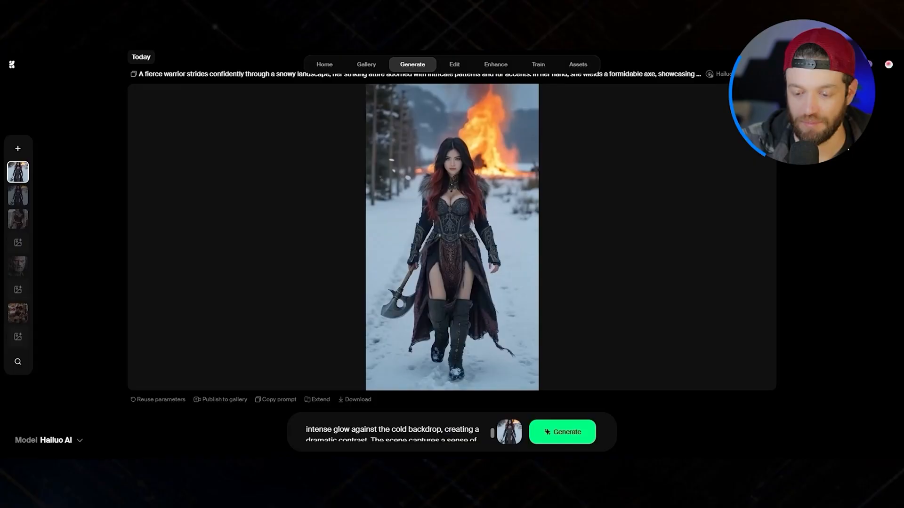
- Play the generated Hailuo AI clip of the warrior striding through the snow
{"action": "left_click", "coordinate": [451, 236]}
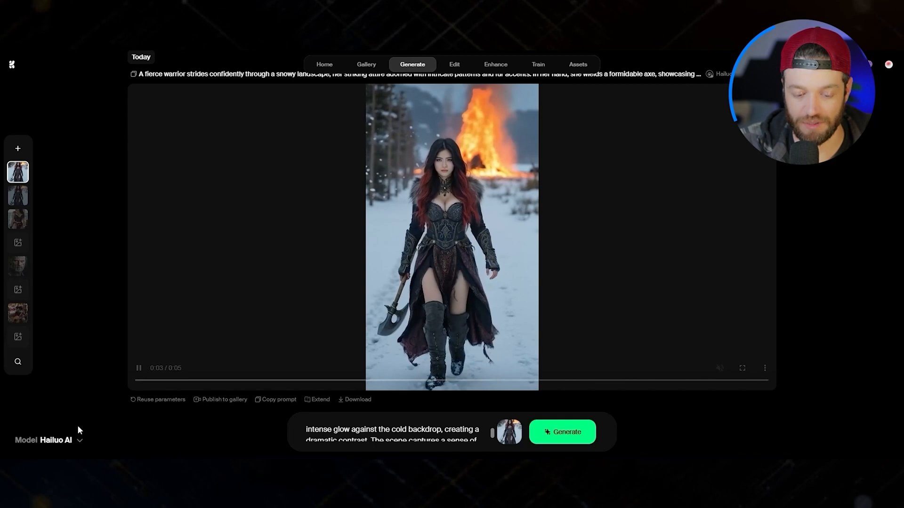
{"action": "left_click", "coordinate": [49, 440]}
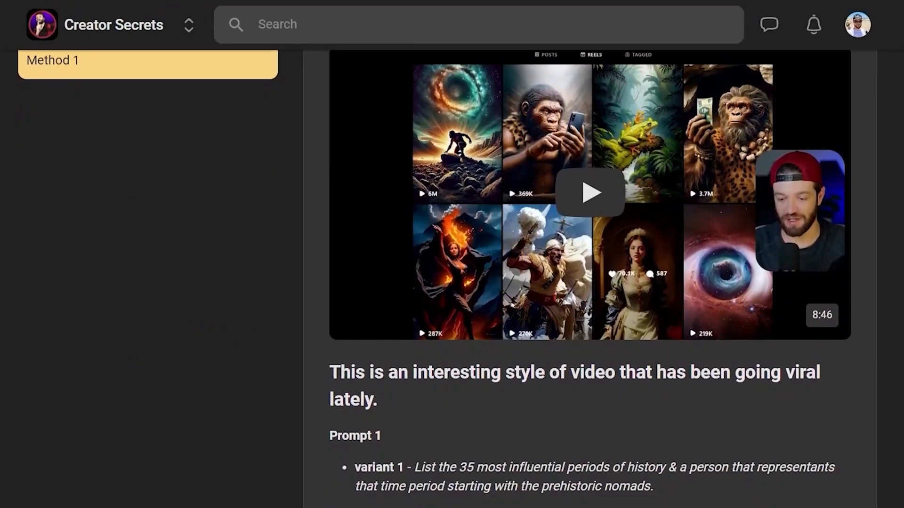
- Scroll down through the Method 1 lesson to its first prompt
{"action": "scroll", "scroll_direction": "down", "scroll_amount": 3}
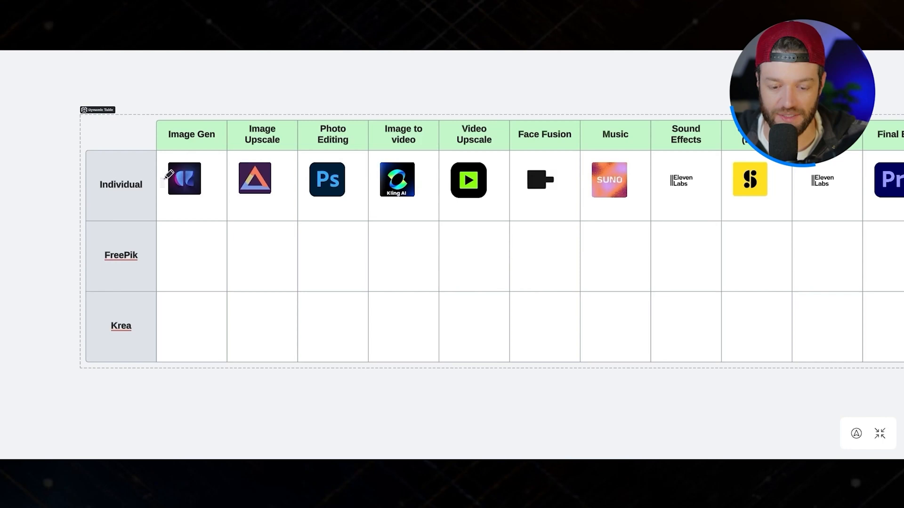
{"action": "mouse_move", "coordinate": [190, 279]}
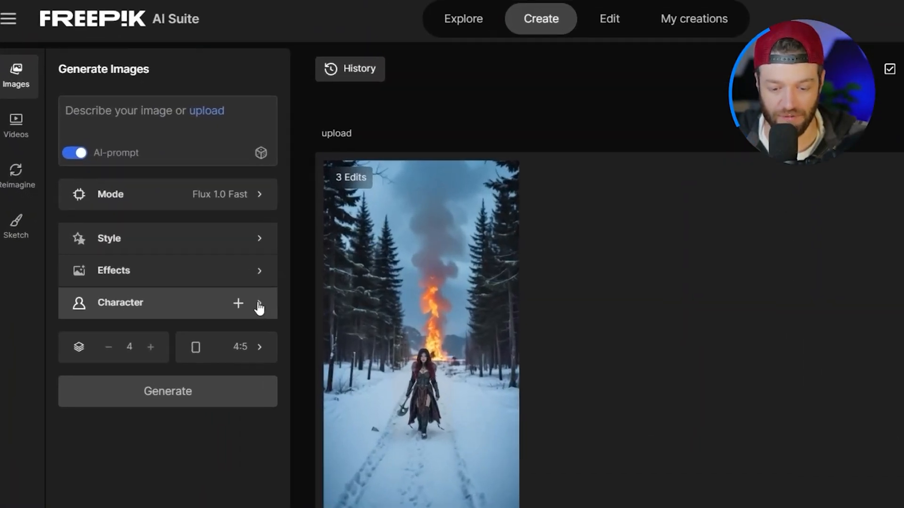
- Reveal the saved characters list next to Character in Generate Images
{"action": "left_click", "coordinate": [238, 302]}
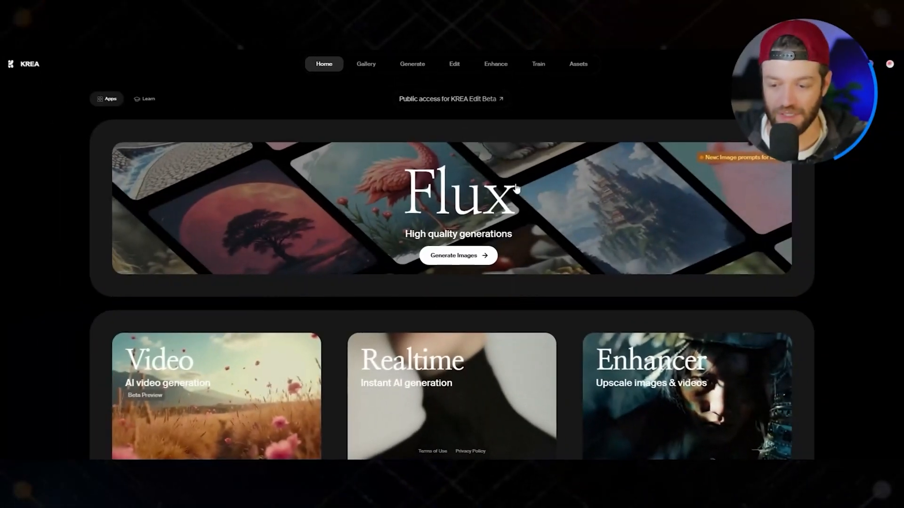
- Go to Krea's Train page and scroll to the list of trained face styles
{"action": "left_click", "coordinate": [537, 64]}
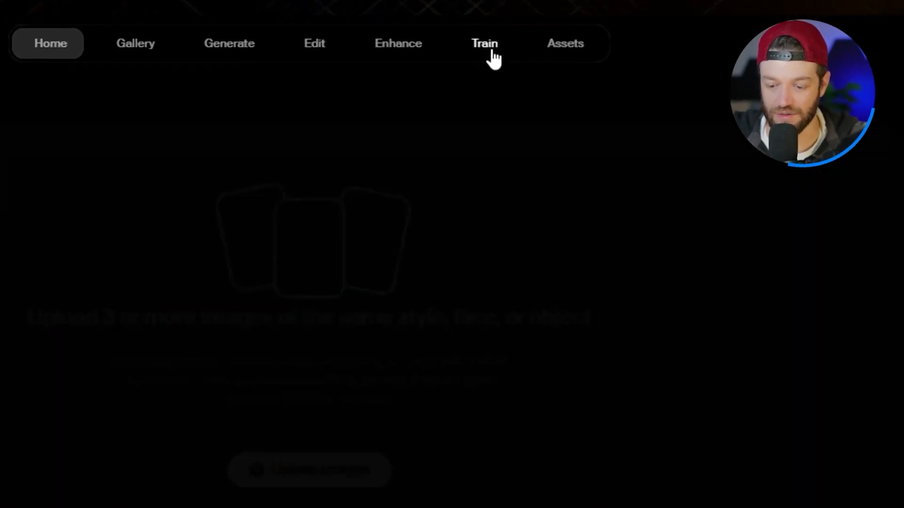
{"action": "left_click", "coordinate": [483, 43]}
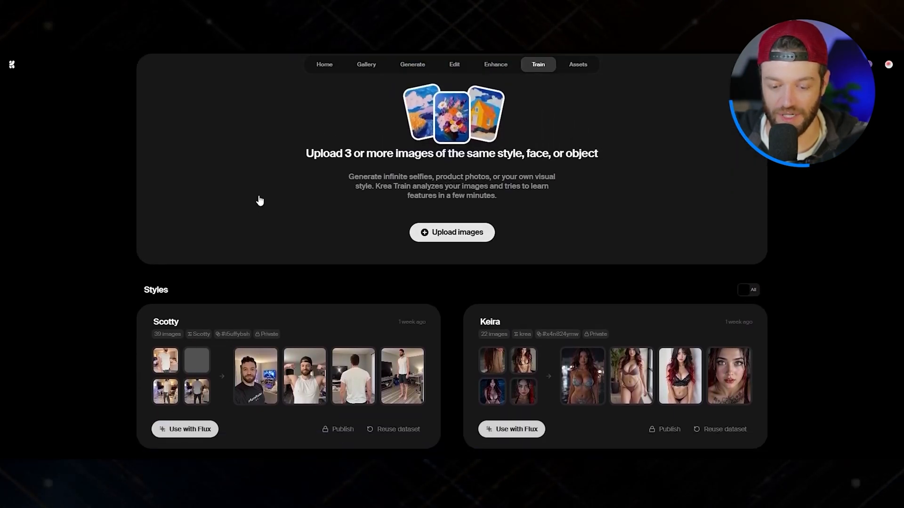
{"action": "scroll", "scroll_direction": "down", "scroll_amount": 3}
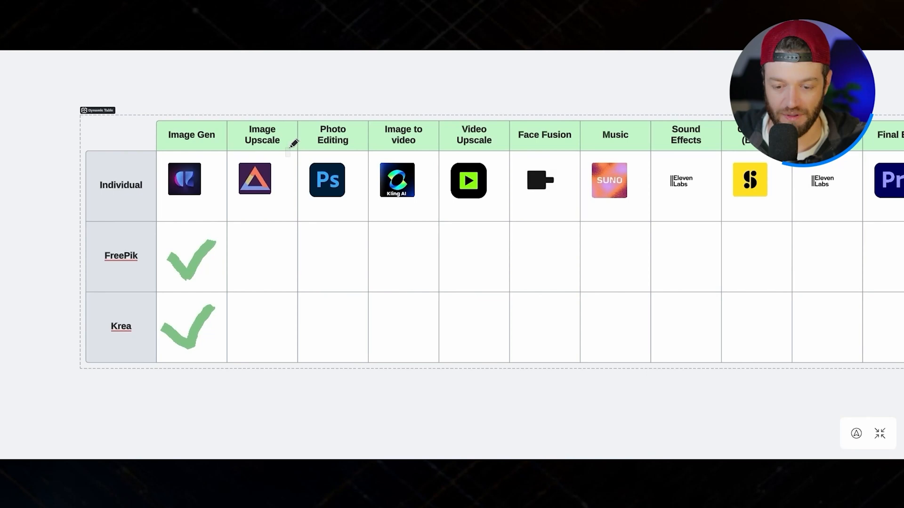
{"action": "mouse_move", "coordinate": [374, 158]}
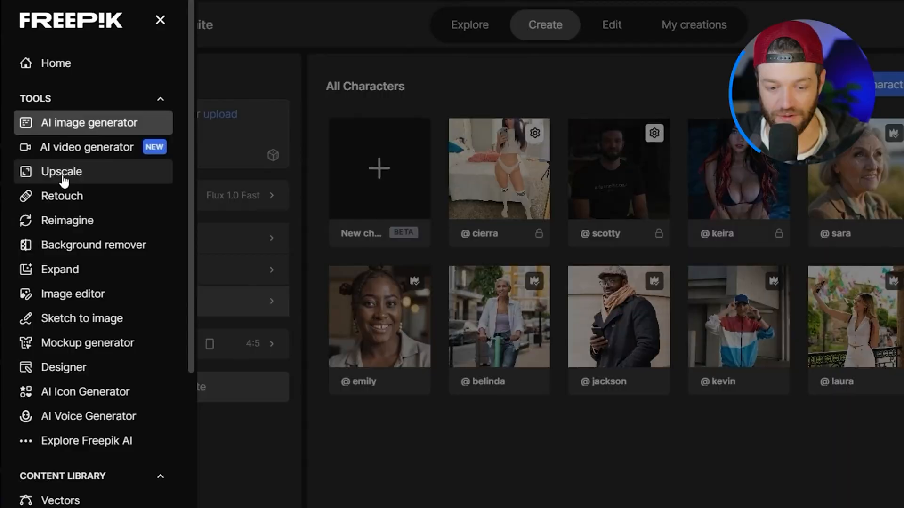
- Upscale the seated viking warrior image at 2k with Subtle imagination
{"action": "left_click", "coordinate": [61, 171]}
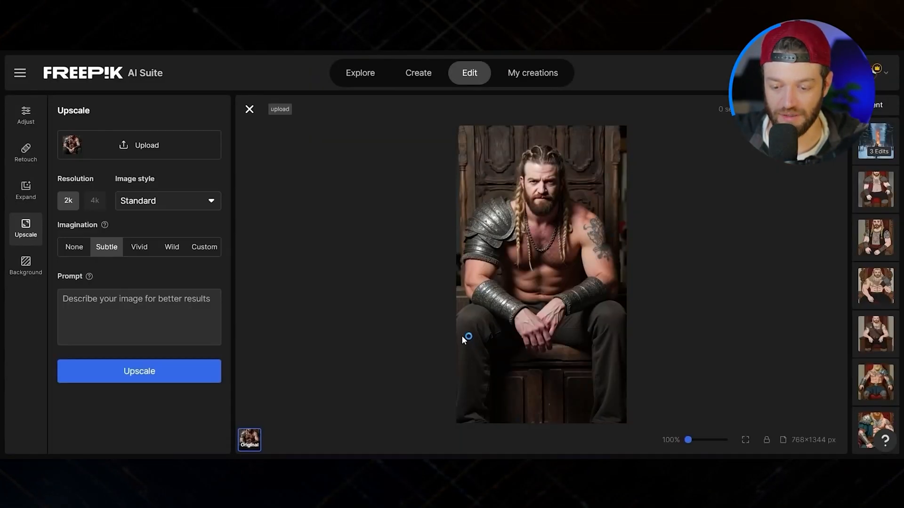
{"action": "mouse_move", "coordinate": [445, 263]}
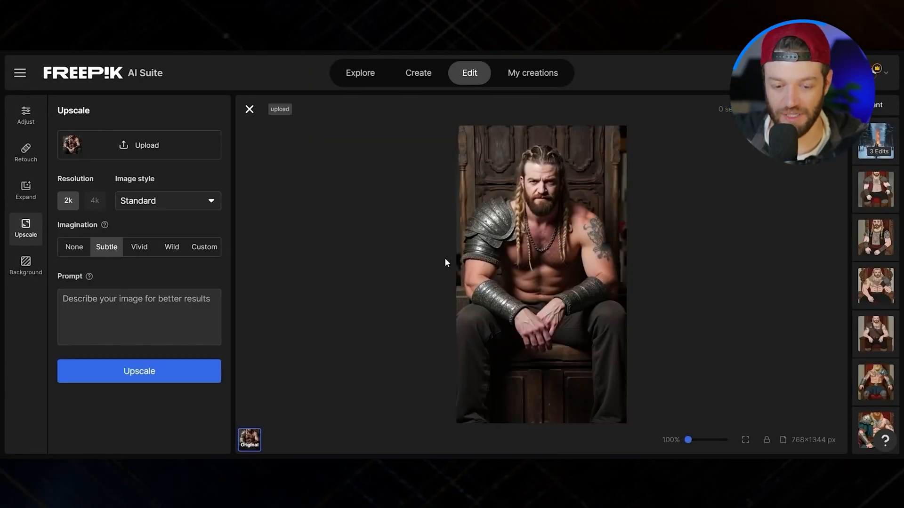
{"action": "mouse_move", "coordinate": [158, 392]}
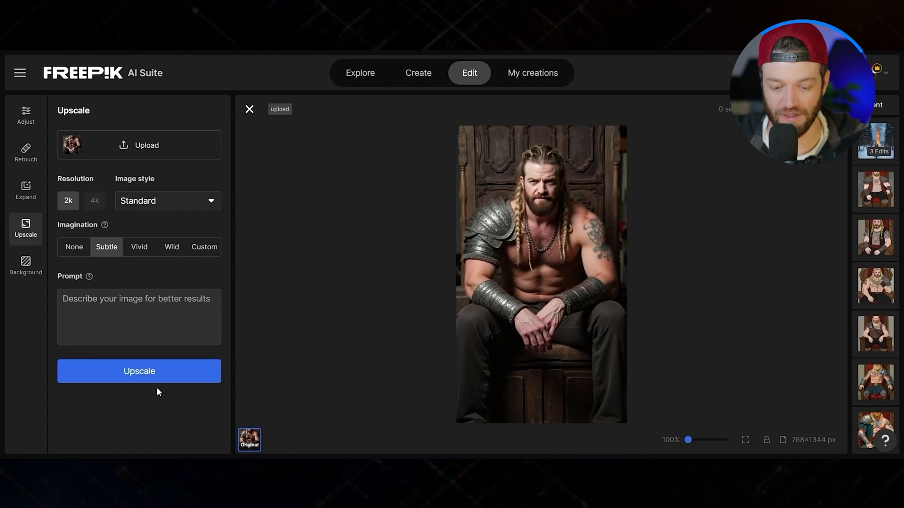
{"action": "left_click", "coordinate": [138, 371]}
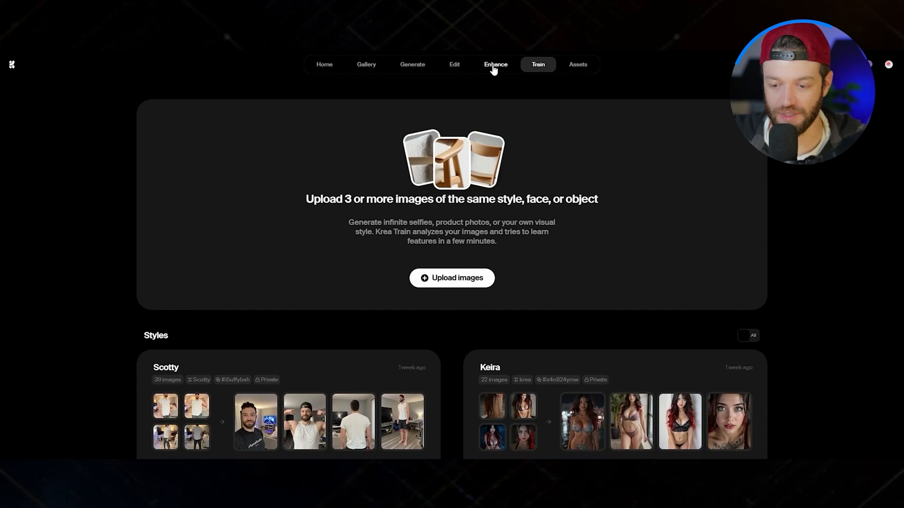
- Enhance the seated viking warrior image from the library at 2x upscaling
{"action": "left_click", "coordinate": [494, 64]}
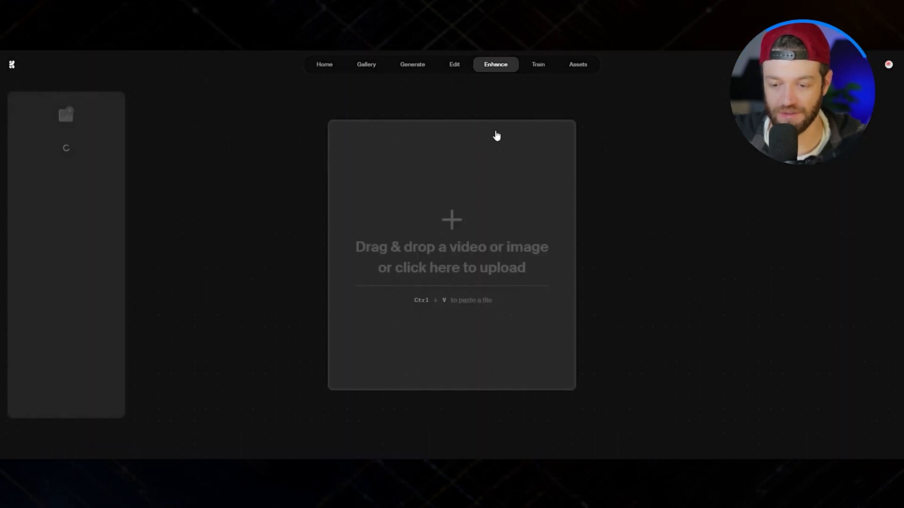
{"action": "left_click", "coordinate": [450, 253]}
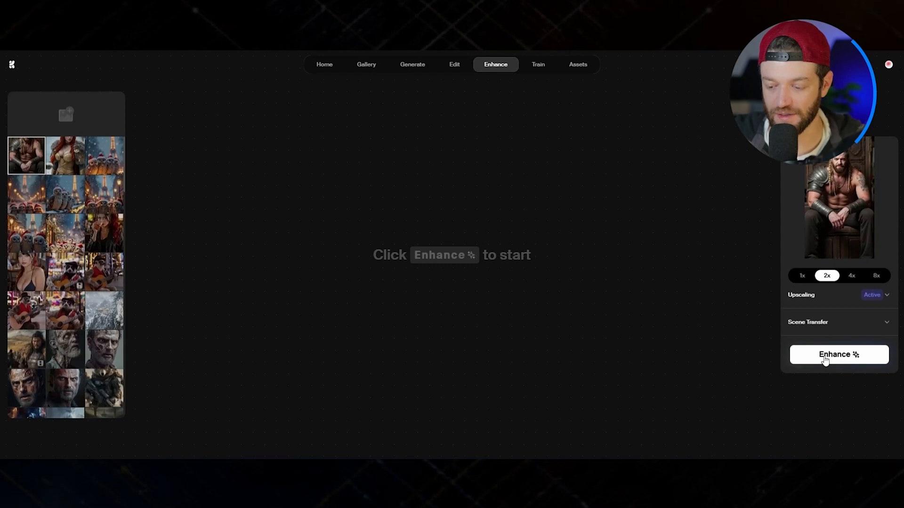
{"action": "left_click", "coordinate": [838, 355]}
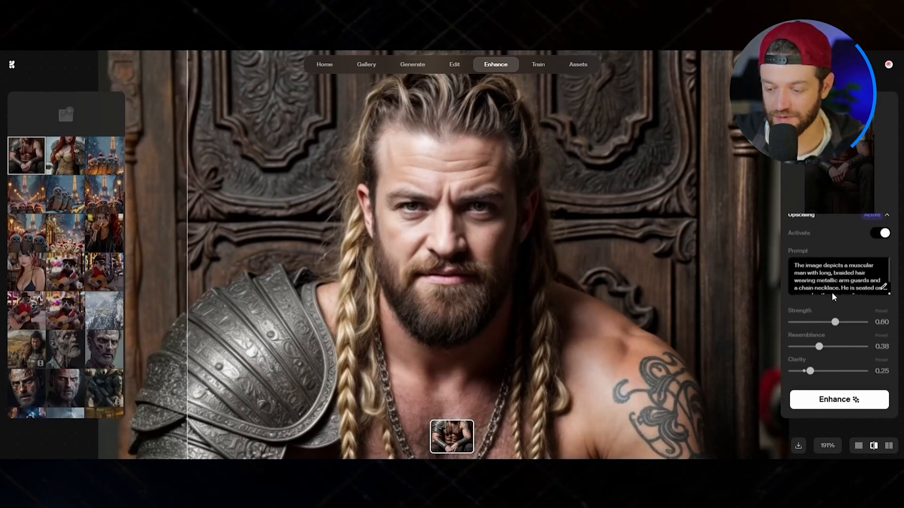
- Zoom into the enhanced portrait's detail, then return to Freepik's tool list
{"action": "scroll", "scroll_direction": "down", "scroll_amount": 3}
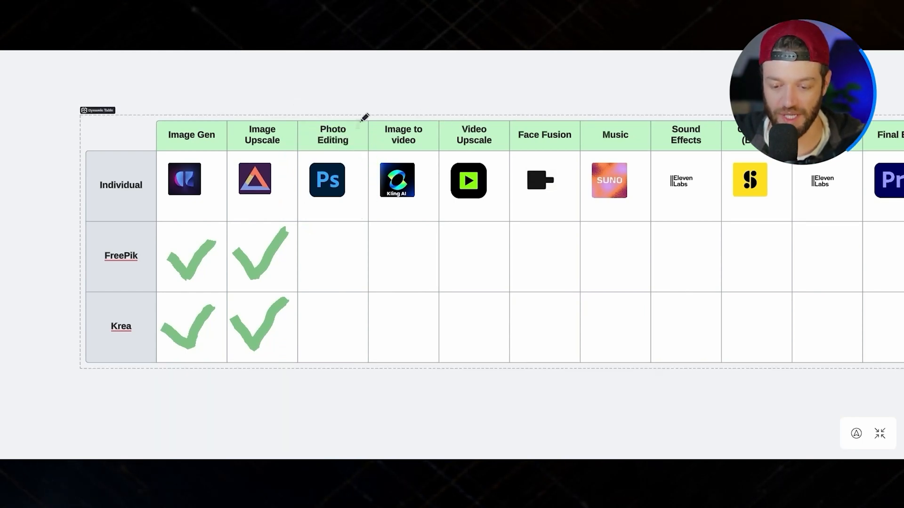
{"action": "mouse_move", "coordinate": [334, 251]}
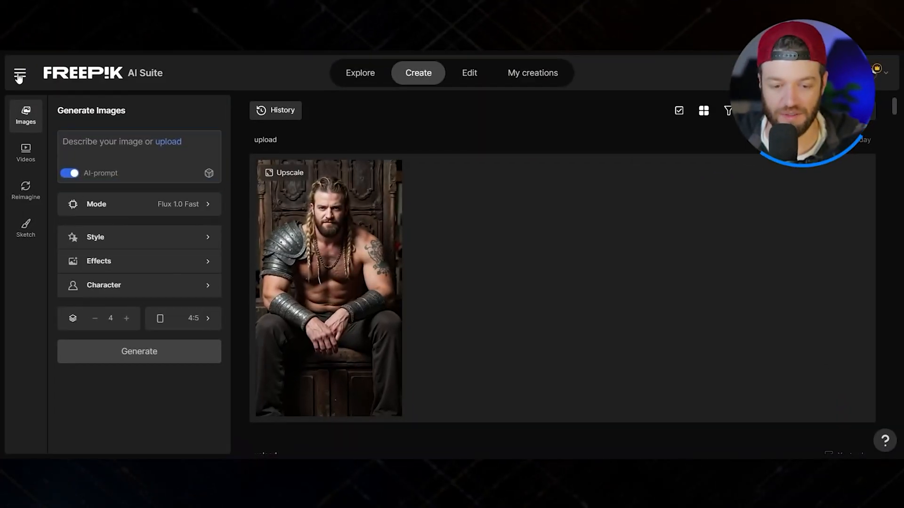
{"action": "left_click", "coordinate": [19, 73]}
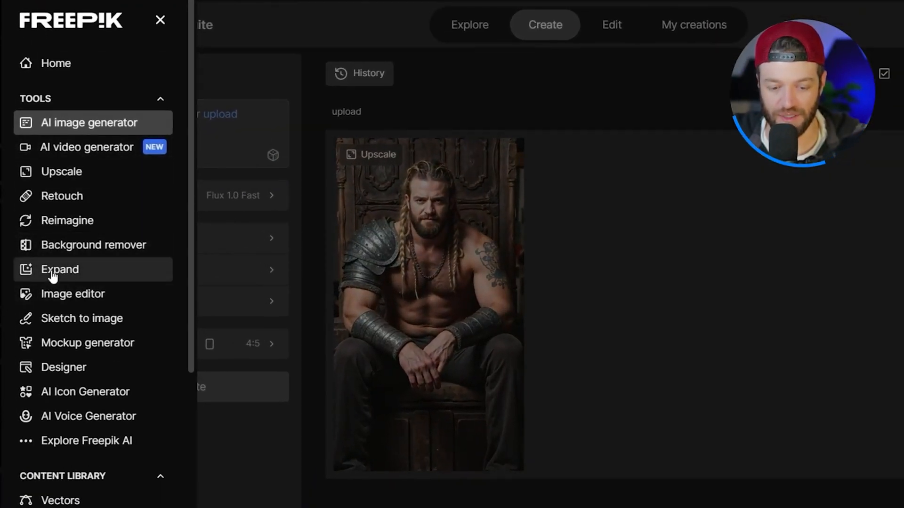
- Expand the snowy street warrior image to a 9:16 frame
{"action": "left_click", "coordinate": [58, 269]}
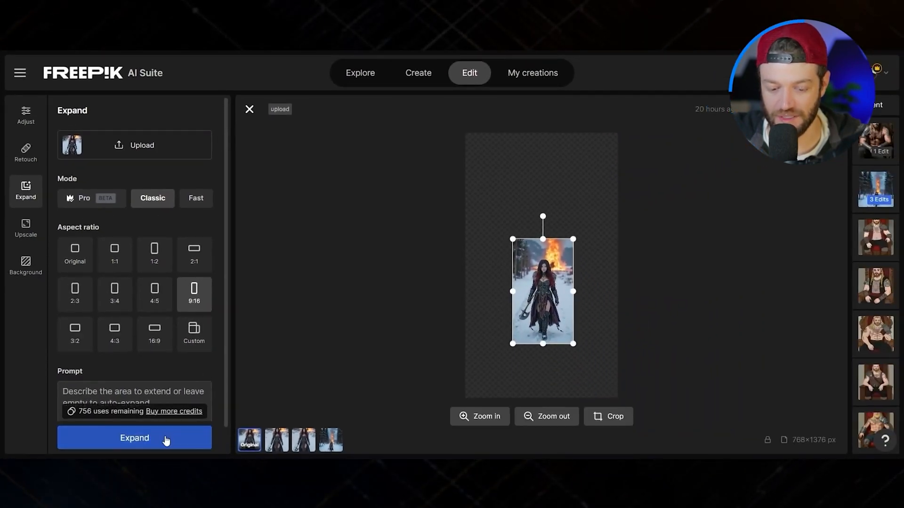
{"action": "left_click", "coordinate": [134, 438]}
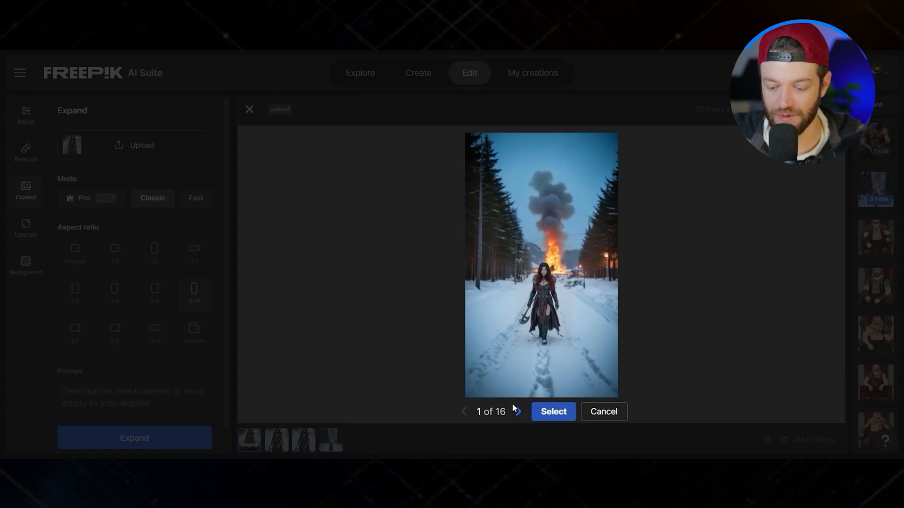
- Browse the sixteen expanded variations and keep the third, burning-street one
{"action": "left_click", "coordinate": [553, 411]}
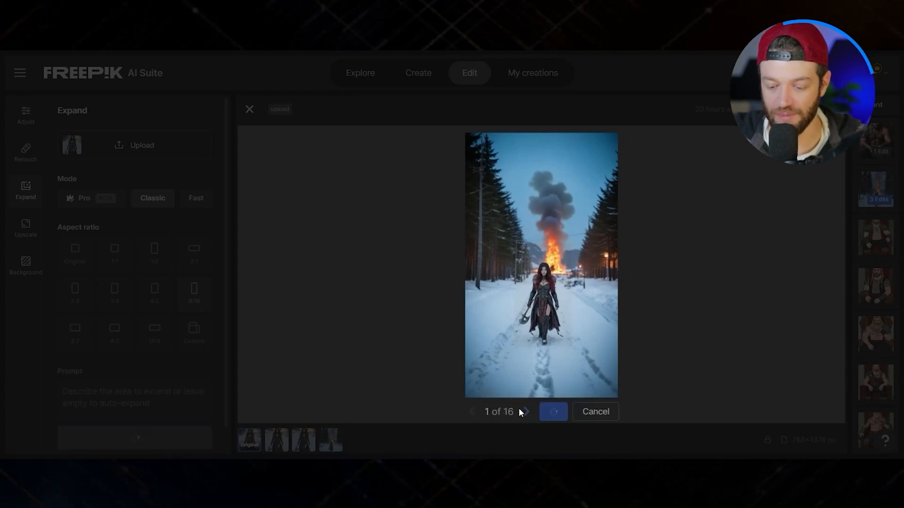
{"action": "left_click", "coordinate": [524, 412]}
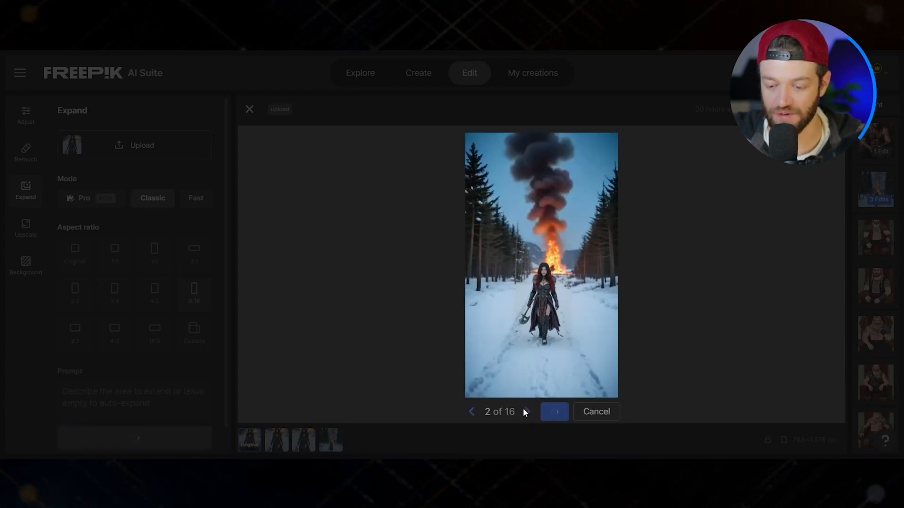
{"action": "left_click", "coordinate": [518, 411]}
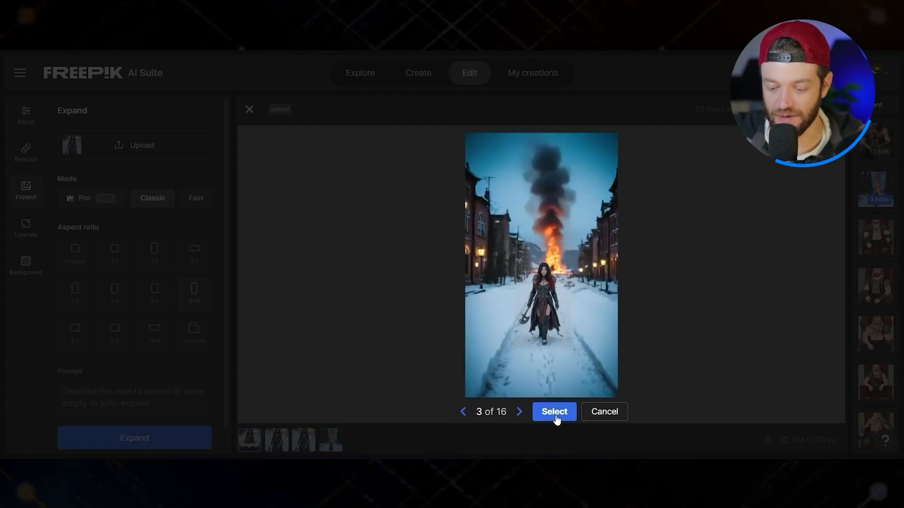
{"action": "left_click", "coordinate": [552, 411]}
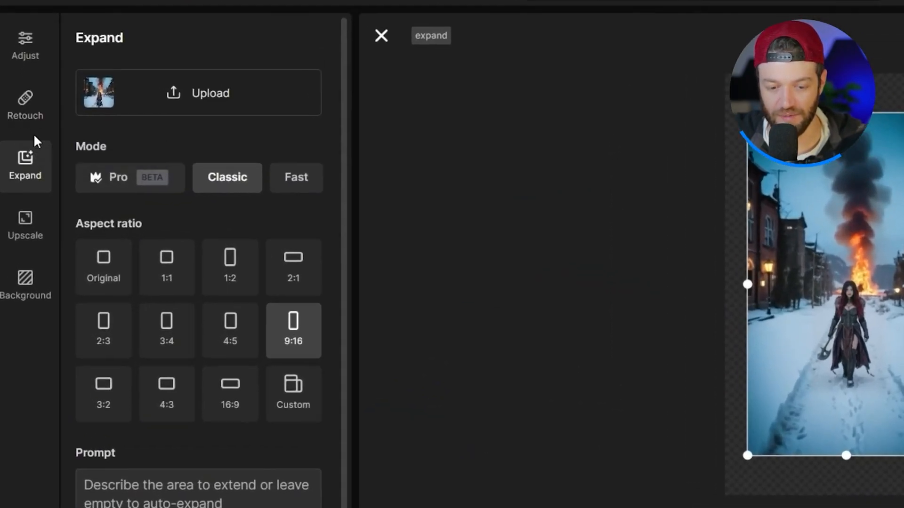
- Lasso the smoky sky above the warrior in Retouch and generate 'a giant monster' there
{"action": "left_click", "coordinate": [24, 103]}
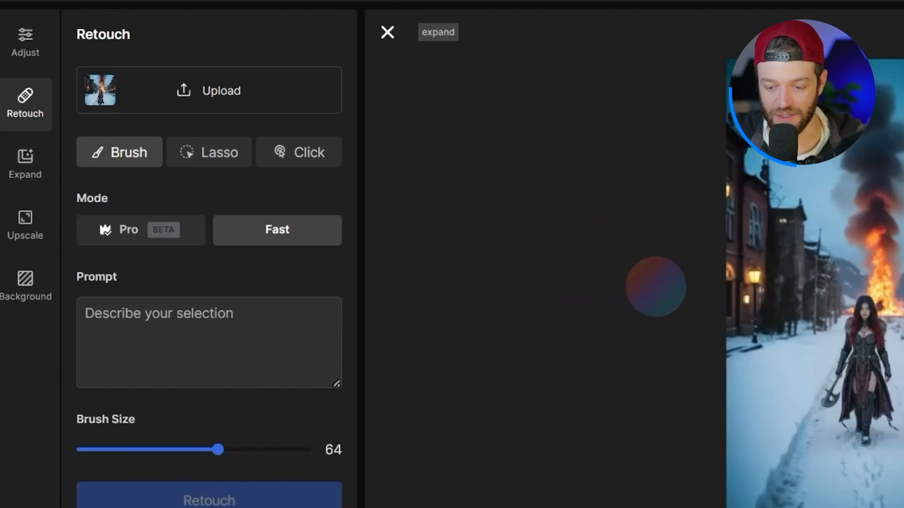
{"action": "left_click", "coordinate": [387, 32]}
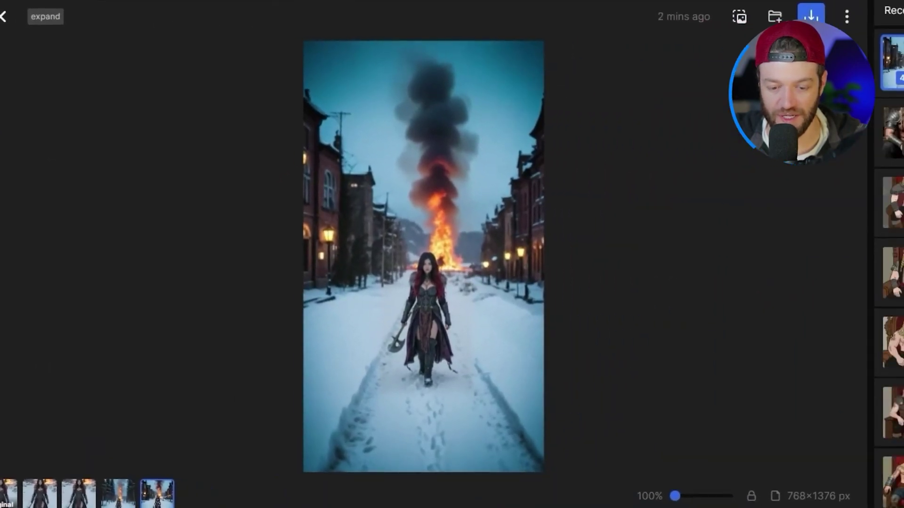
{"action": "mouse_move", "coordinate": [562, 354]}
{"action": "type", "text": "a gi"}
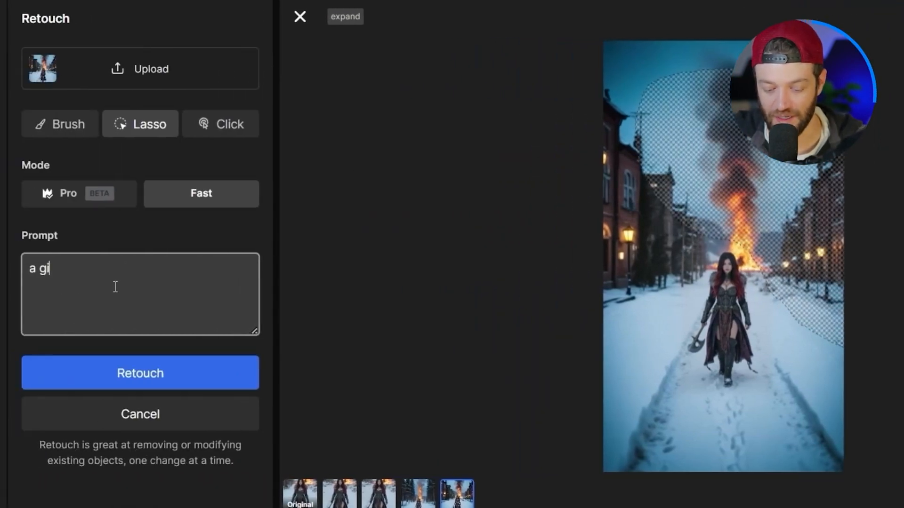
{"action": "type", "text": "ant monster"}
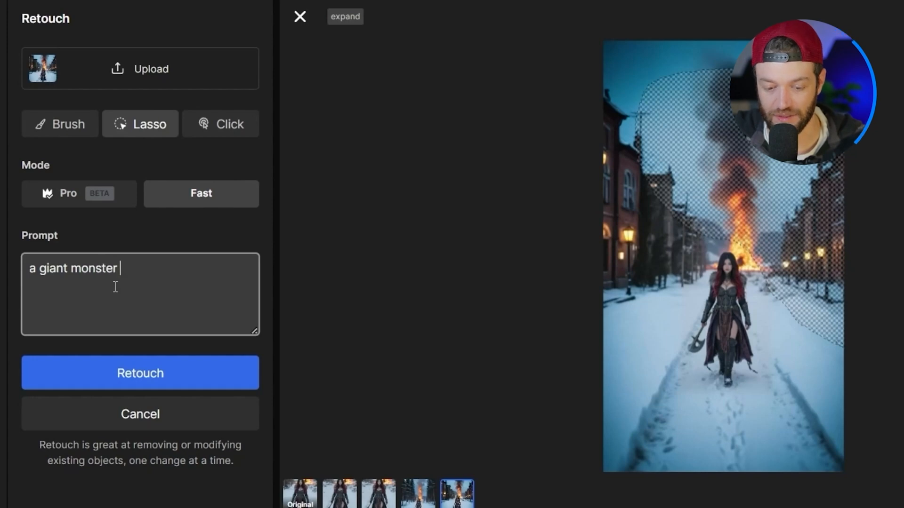
{"action": "left_click", "coordinate": [139, 373]}
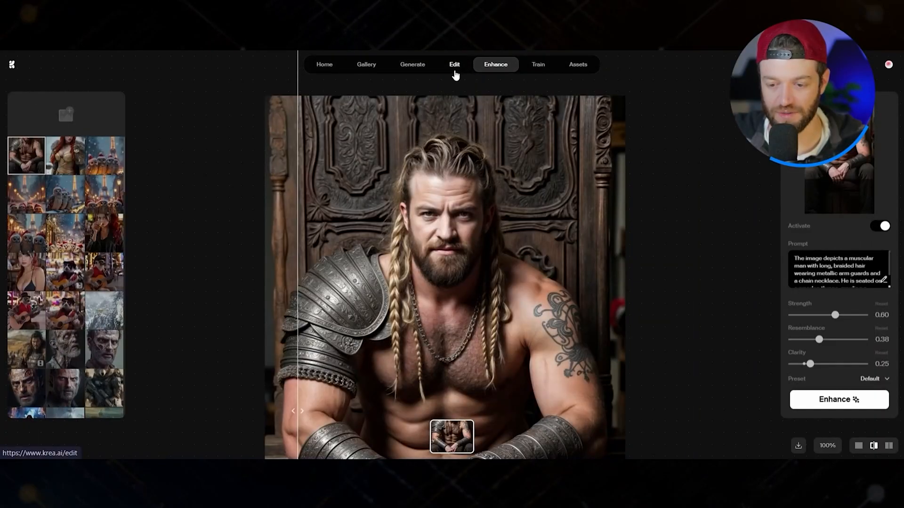
- Extend the warrior image into the tall Edit canvas, then redo for a second backdrop
{"action": "left_click", "coordinate": [453, 64]}
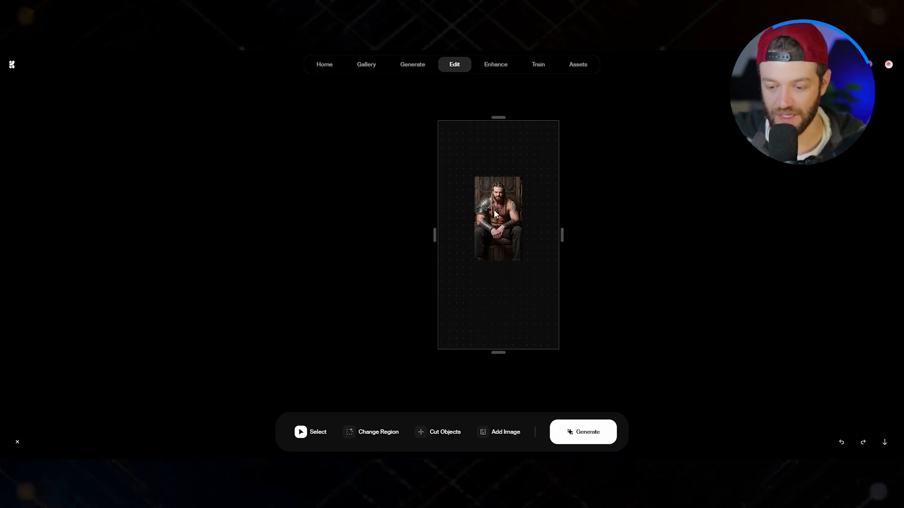
{"action": "left_click", "coordinate": [497, 216]}
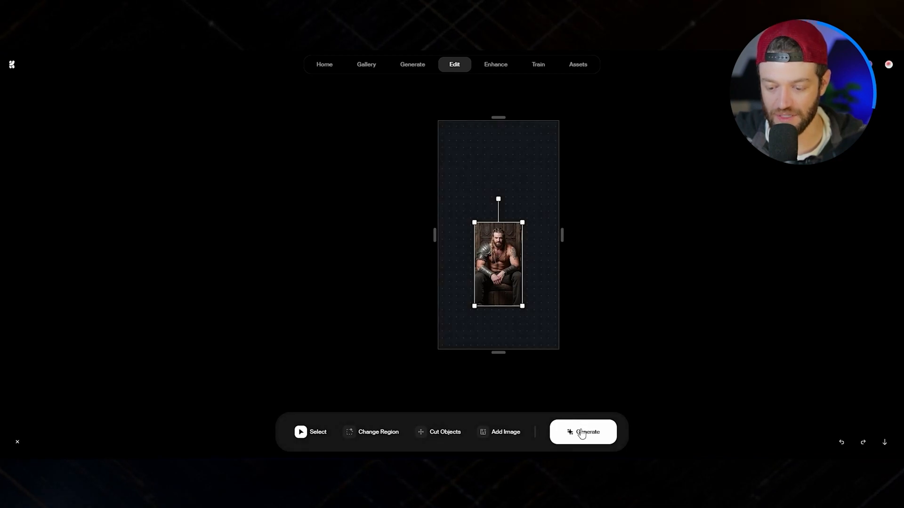
{"action": "left_click", "coordinate": [583, 432]}
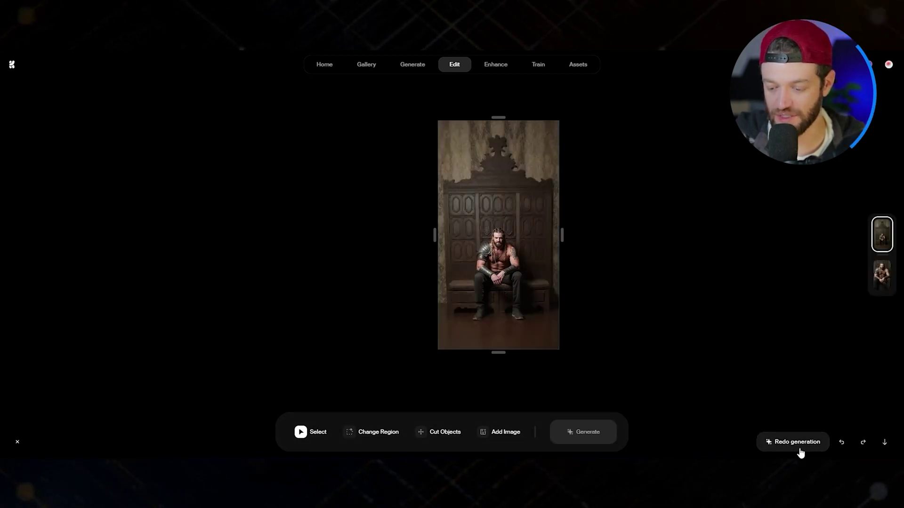
{"action": "left_click", "coordinate": [796, 442]}
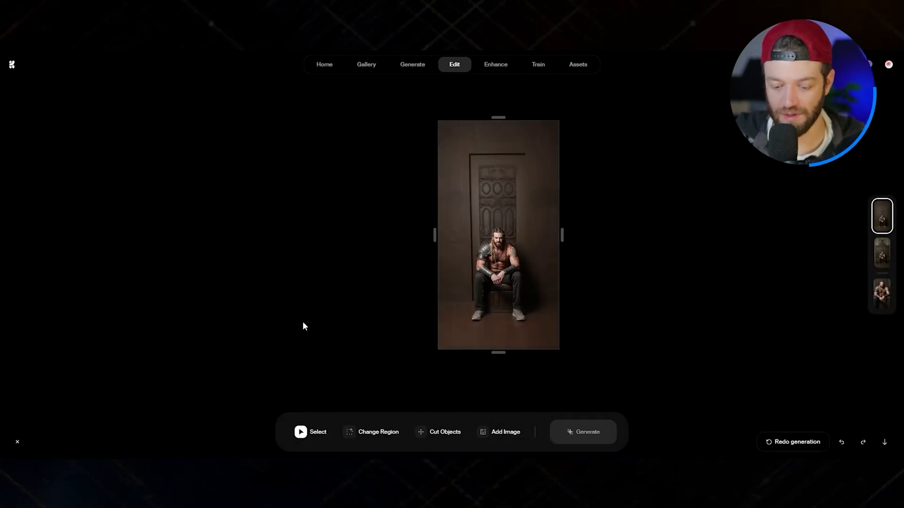
- Change the upper region of the scene with the prompt 'a giant monster'
{"action": "left_click", "coordinate": [378, 432]}
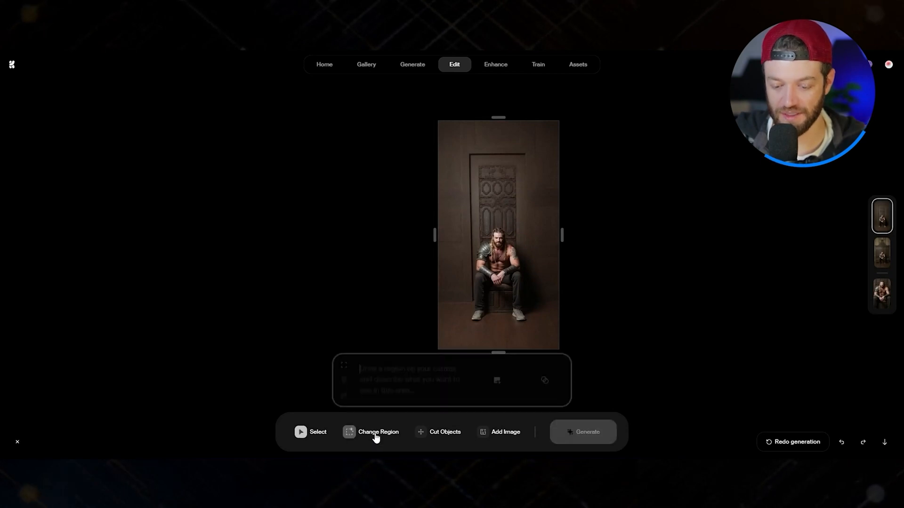
{"action": "left_click", "coordinate": [379, 432]}
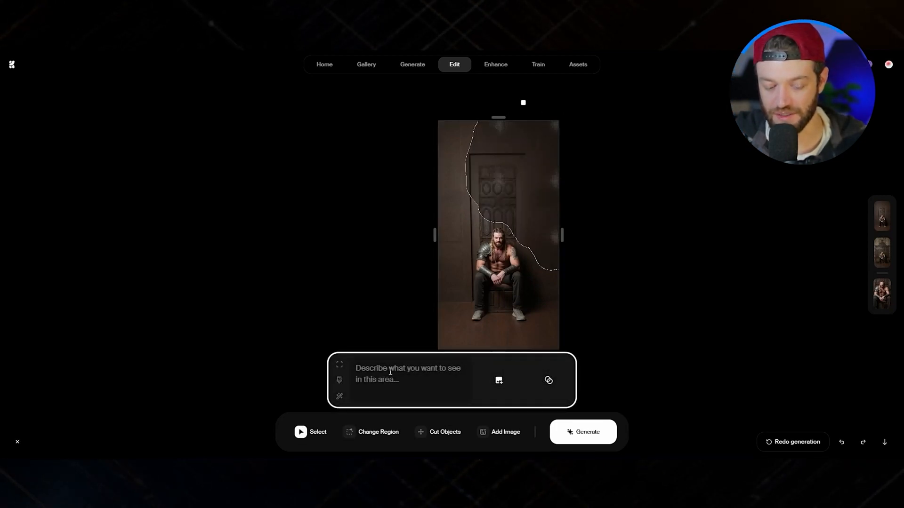
{"action": "type", "text": "a giant mons"}
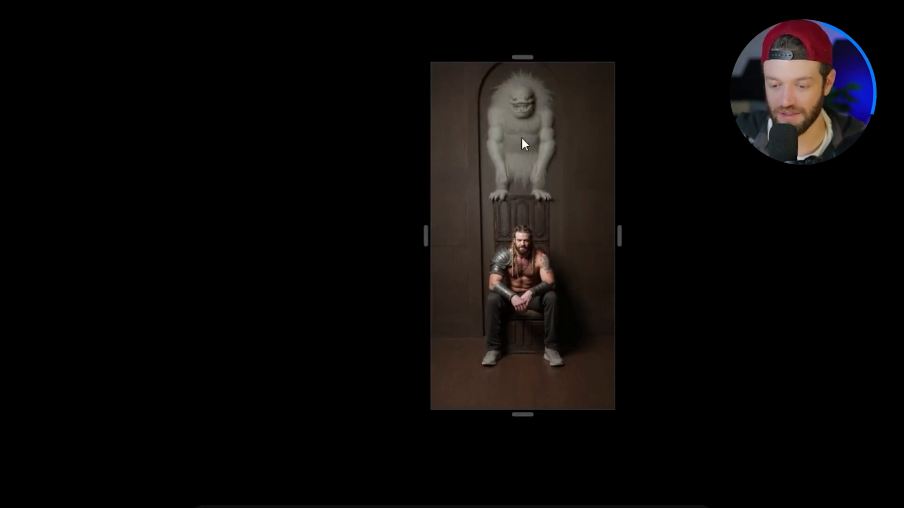
{"action": "mouse_move", "coordinate": [585, 241]}
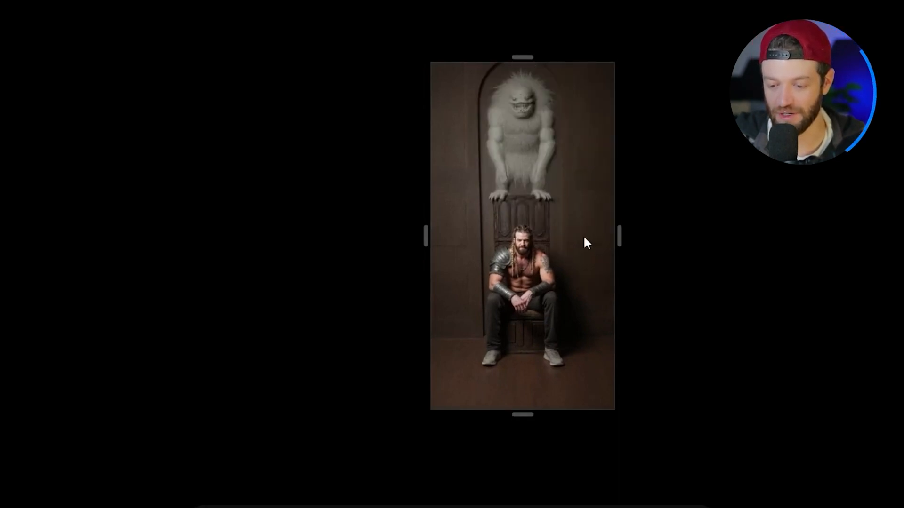
{"action": "mouse_move", "coordinate": [654, 262]}
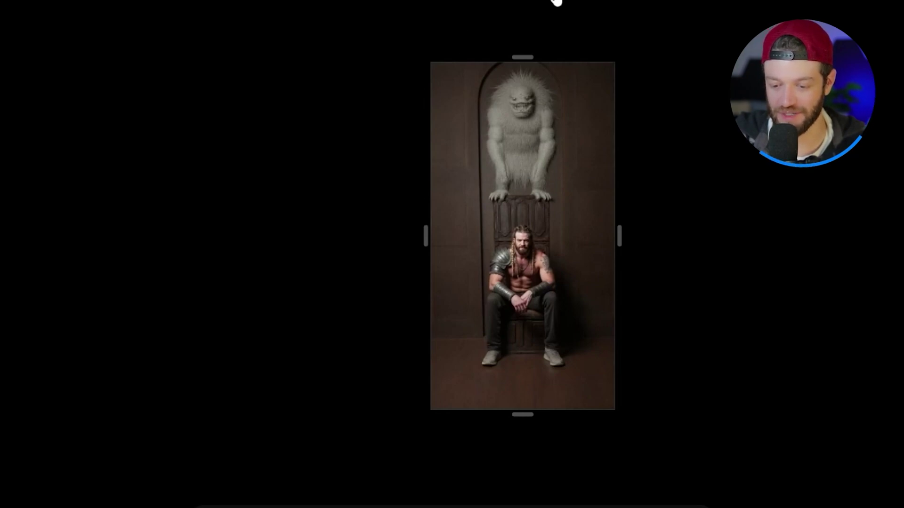
{"action": "mouse_move", "coordinate": [651, 210]}
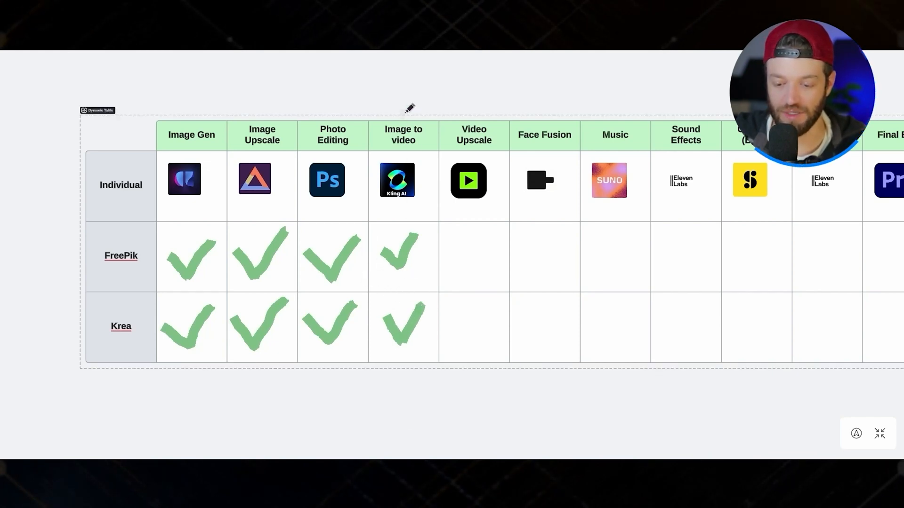
{"action": "mouse_move", "coordinate": [392, 270]}
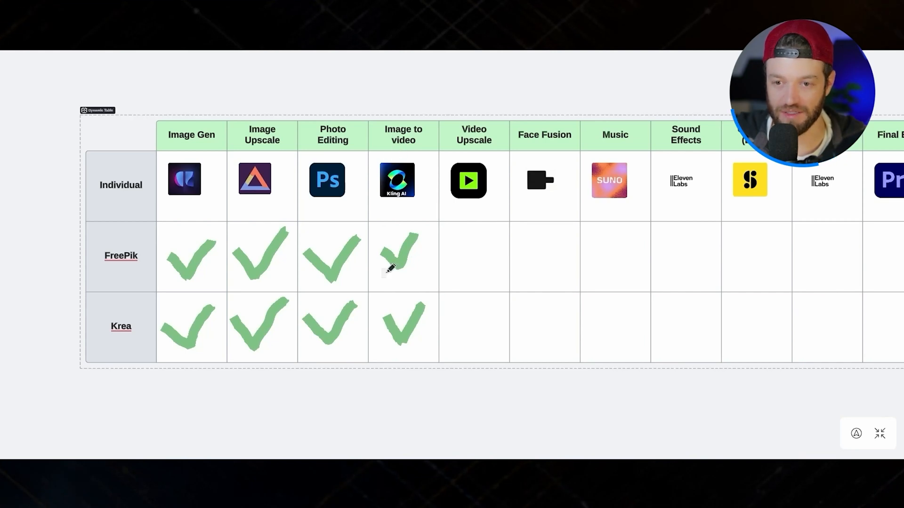
{"action": "mouse_move", "coordinate": [401, 297]}
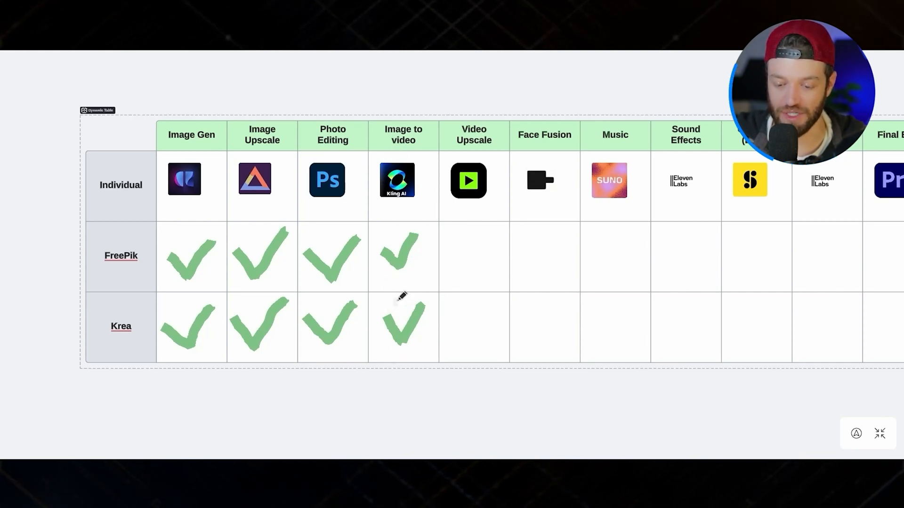
{"action": "mouse_move", "coordinate": [545, 245]}
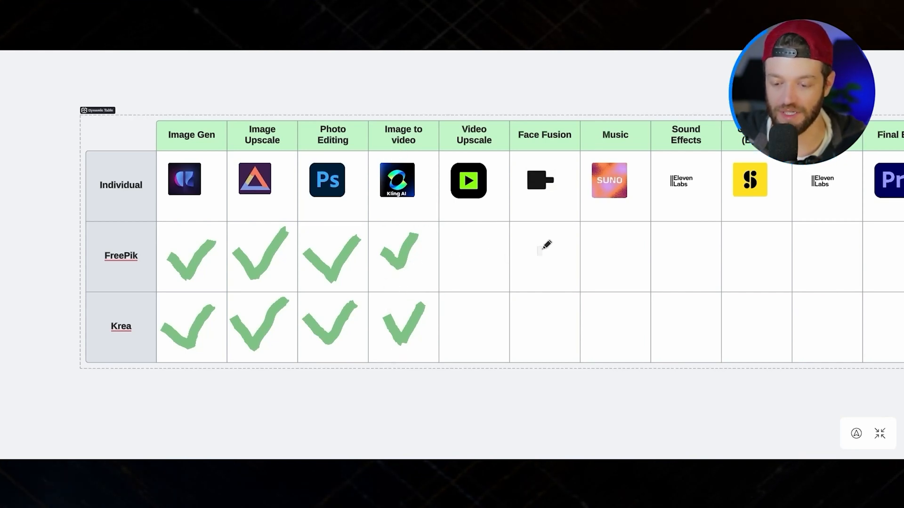
{"action": "mouse_move", "coordinate": [465, 258]}
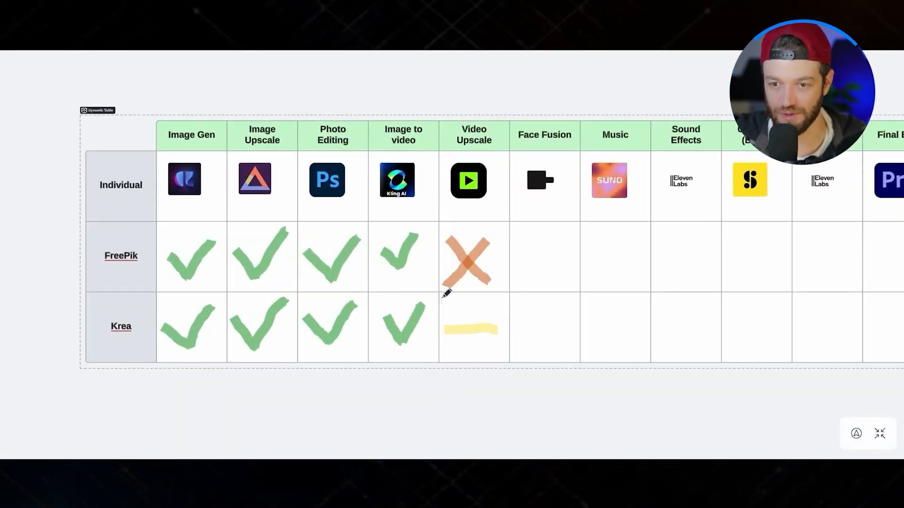
{"action": "mouse_move", "coordinate": [522, 288]}
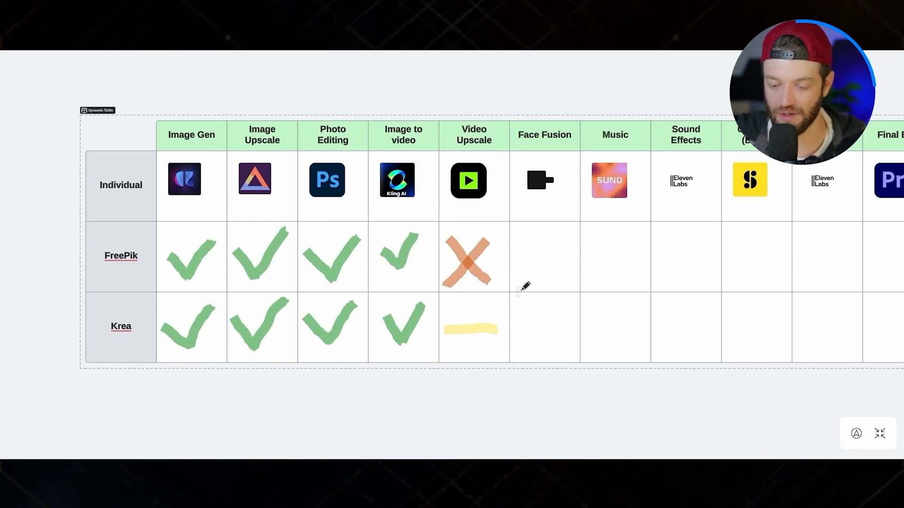
{"action": "mouse_move", "coordinate": [458, 236]}
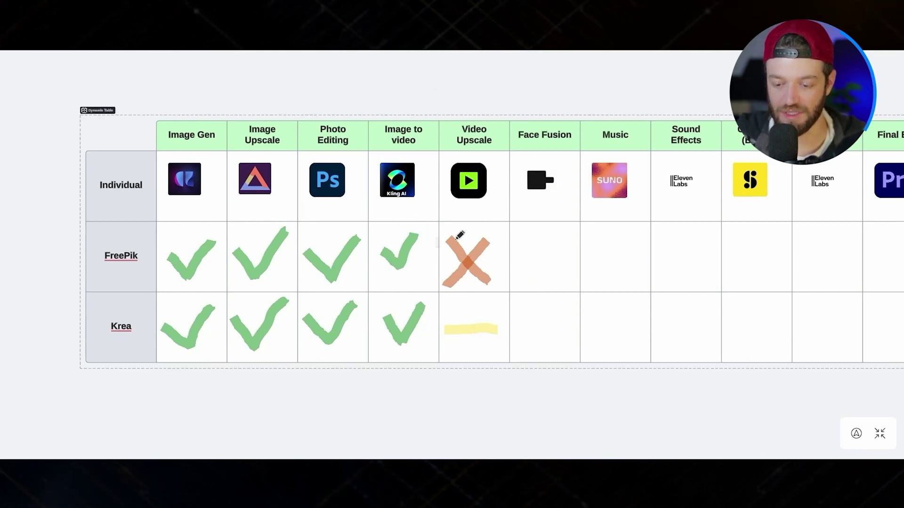
{"action": "mouse_move", "coordinate": [617, 274]}
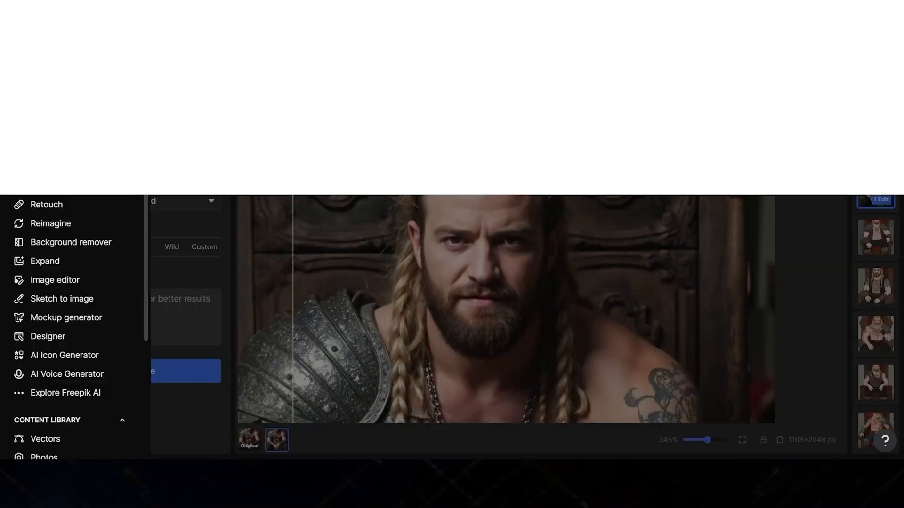
- Browse Freepik Tunes' royalty-free music, AI voice generator and popular tunes sections
{"action": "scroll", "scroll_direction": "down", "scroll_amount": 3}
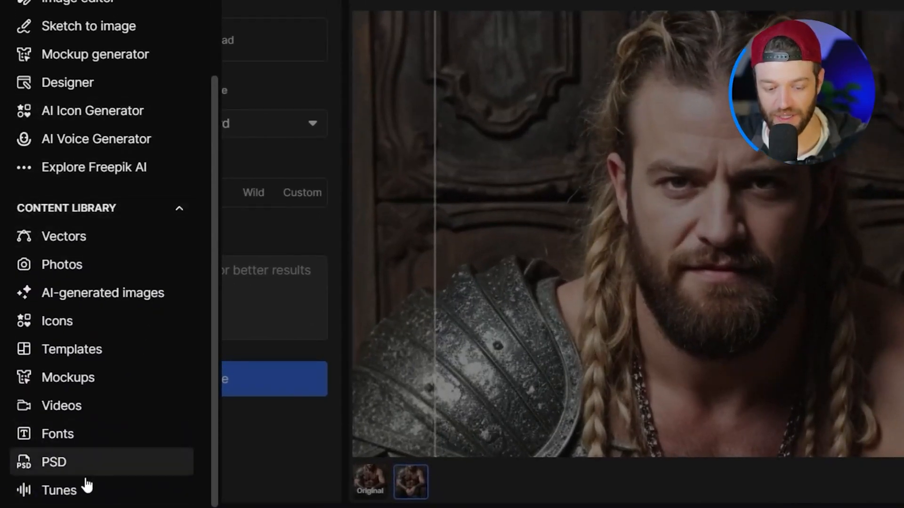
{"action": "left_click", "coordinate": [59, 490]}
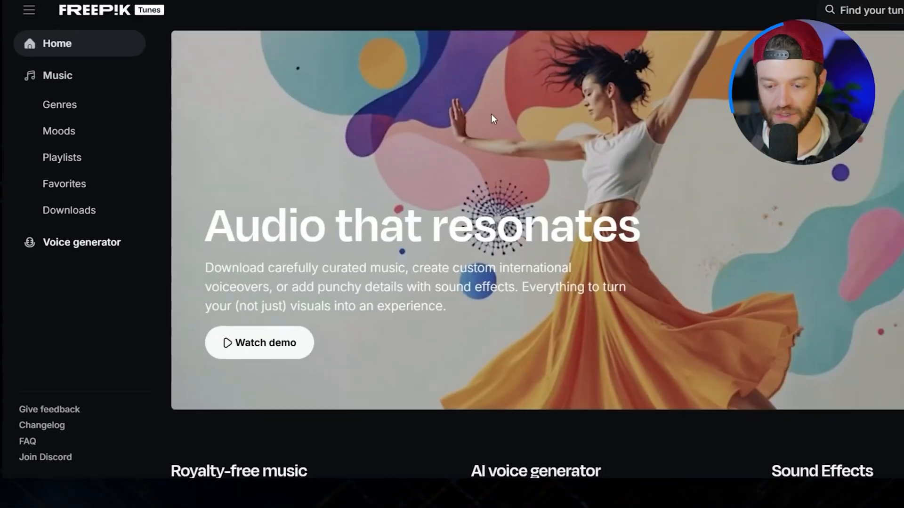
{"action": "scroll", "scroll_direction": "down", "scroll_amount": 3}
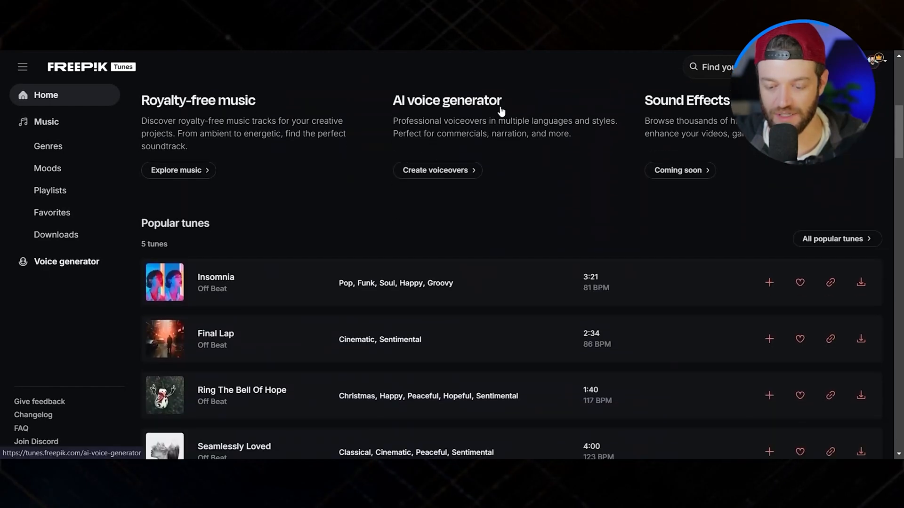
{"action": "scroll", "scroll_direction": "down", "scroll_amount": 3}
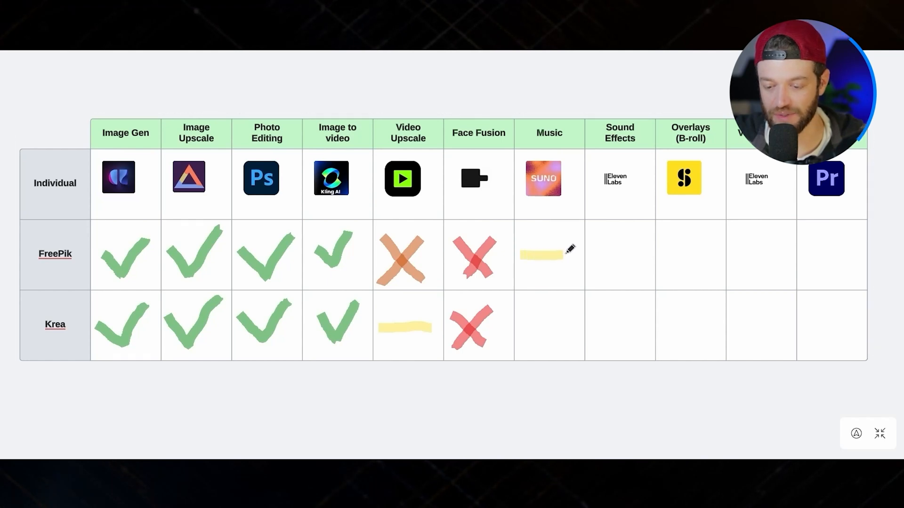
- Finish the yellow highlighter dash in FreePik's Music cell marking partial support
{"action": "left_click", "coordinate": [542, 256]}
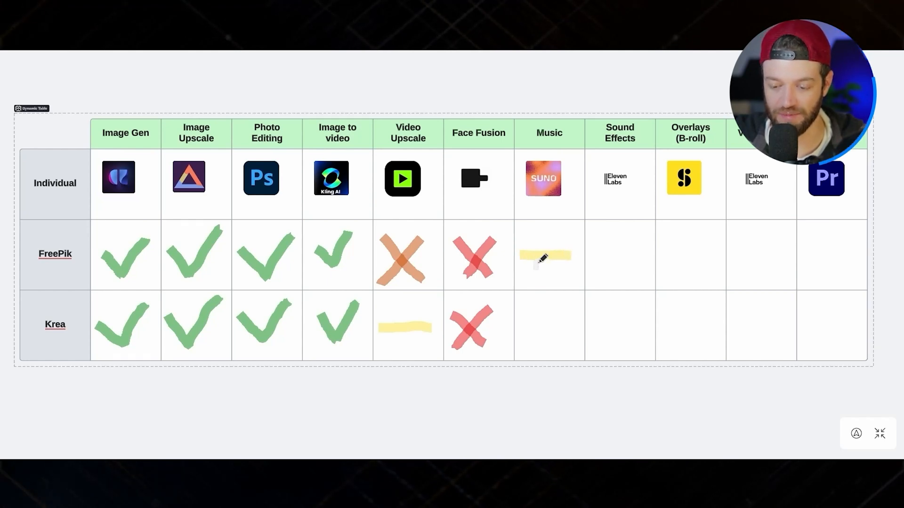
{"action": "mouse_move", "coordinate": [536, 206]}
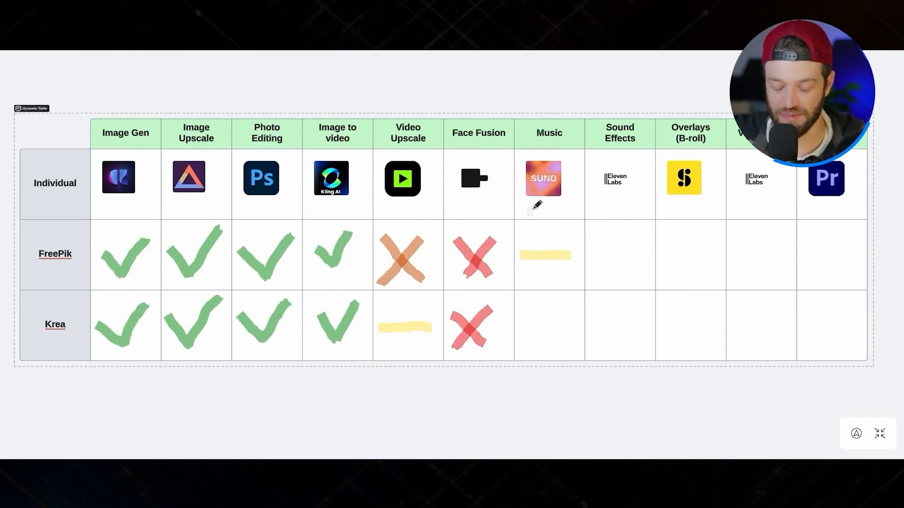
{"action": "mouse_move", "coordinate": [574, 266]}
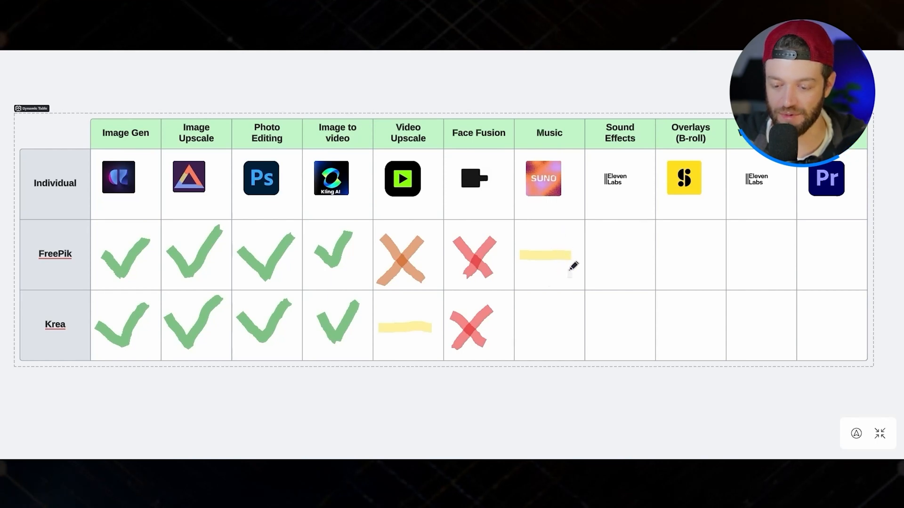
{"action": "mouse_move", "coordinate": [522, 308]}
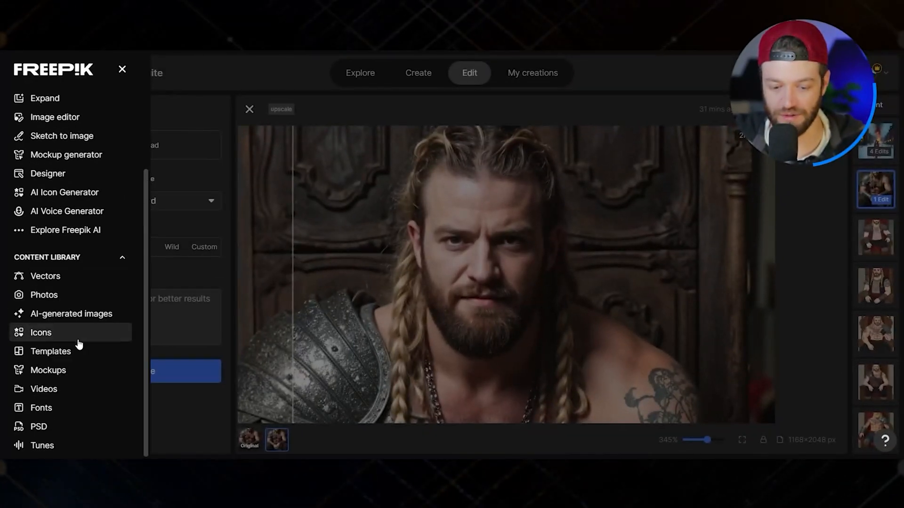
- Search Freepik's stock Videos library for 'ash over' and browse the smoke and particle clips
{"action": "left_click", "coordinate": [44, 389]}
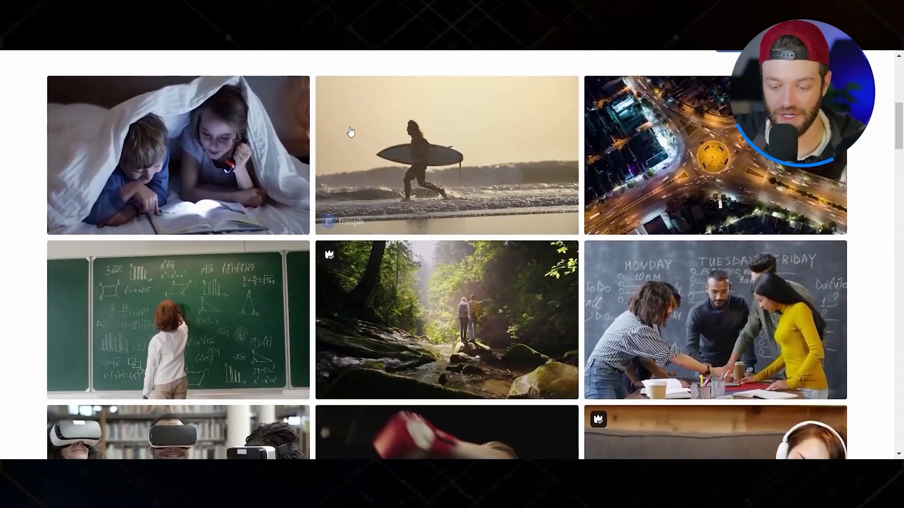
{"action": "scroll", "scroll_direction": "up", "scroll_amount": 3}
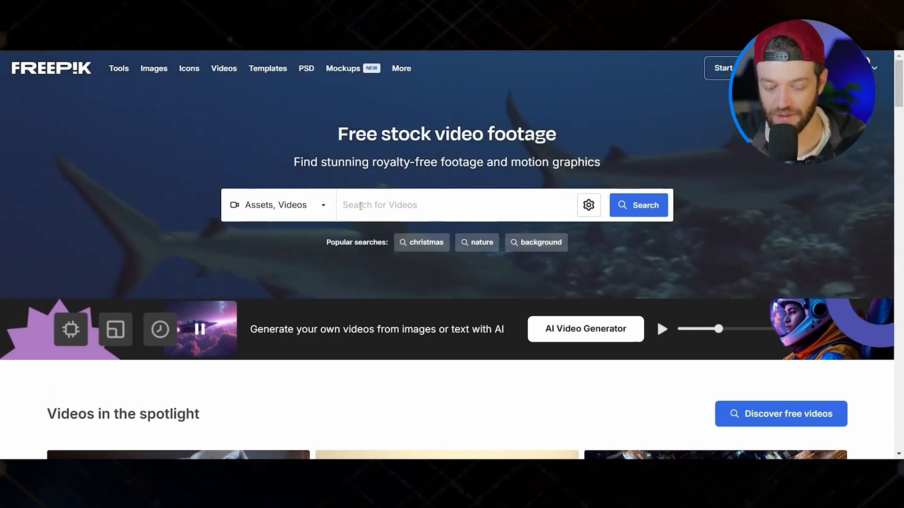
{"action": "type", "text": "ash overlay"}
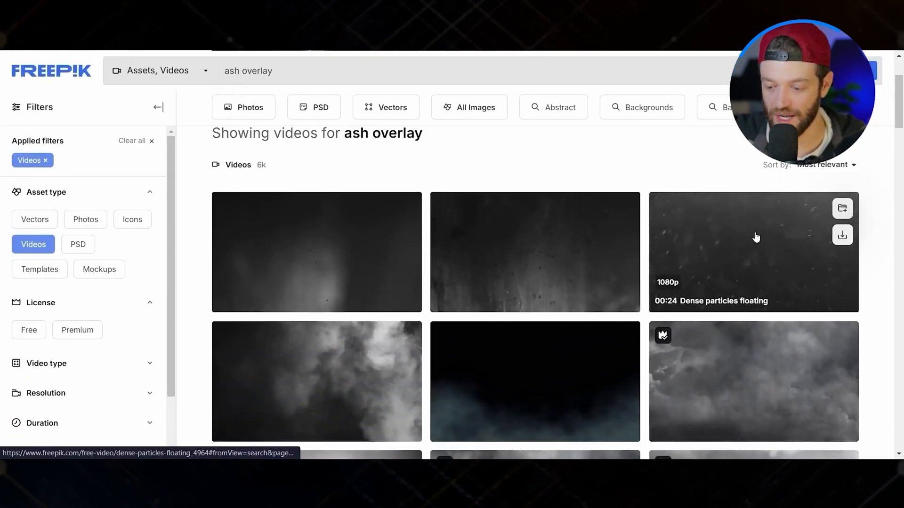
{"action": "scroll", "scroll_direction": "down", "scroll_amount": 3}
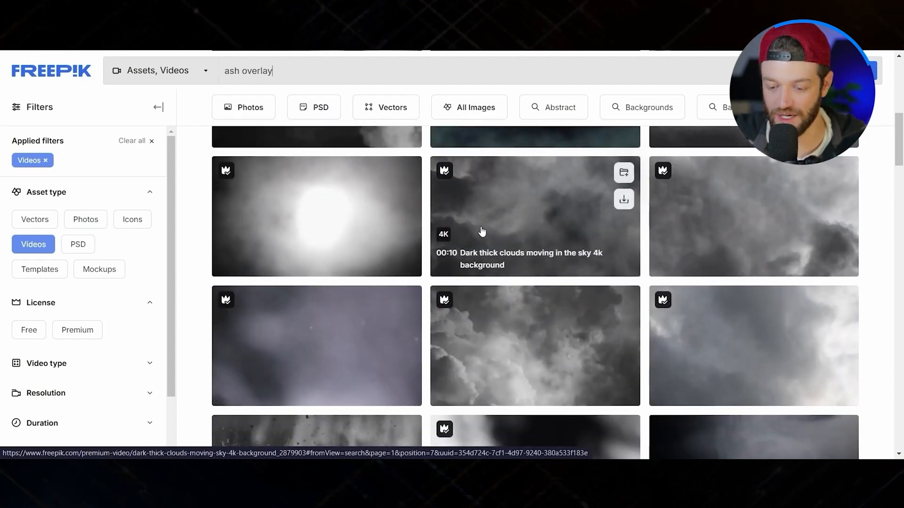
{"action": "scroll", "scroll_direction": "down", "scroll_amount": 3}
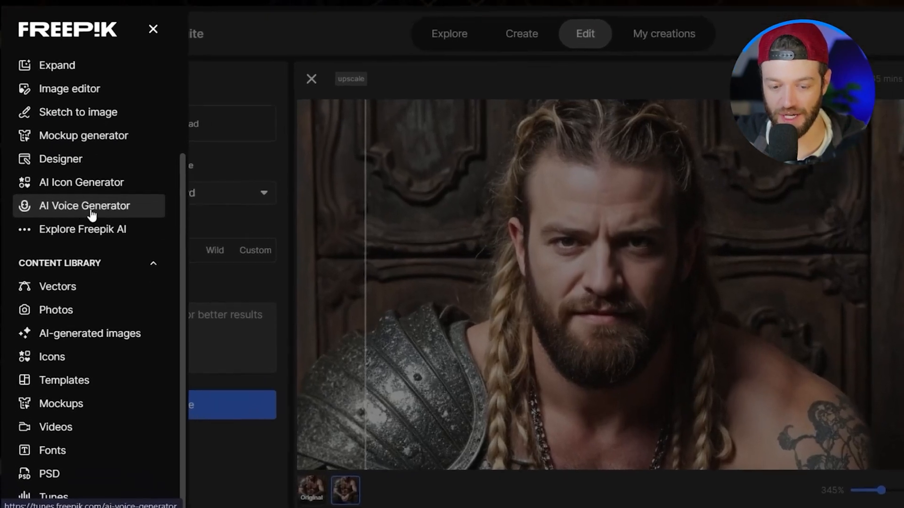
- Keep Emma Monroe as the voice and enter the test script 'd jfhjdshfjdsj fhds j'
{"action": "left_click", "coordinate": [84, 207]}
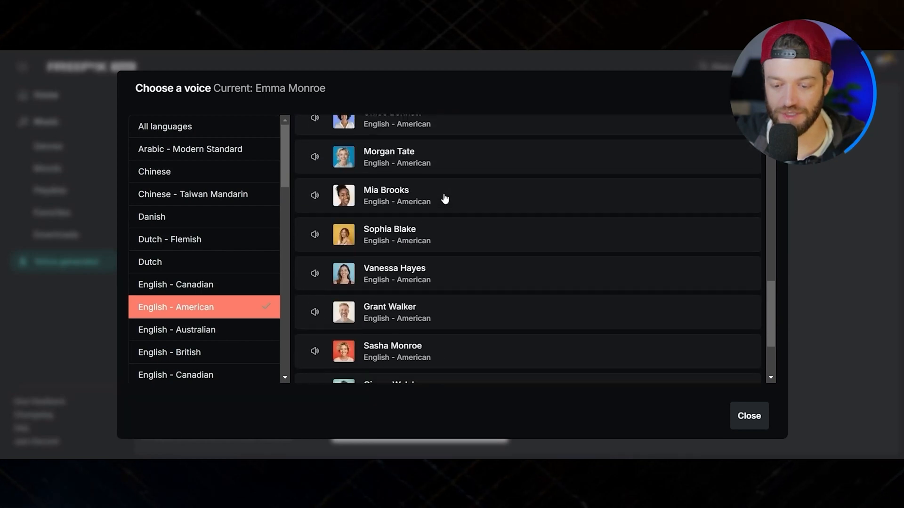
{"action": "left_click", "coordinate": [748, 415]}
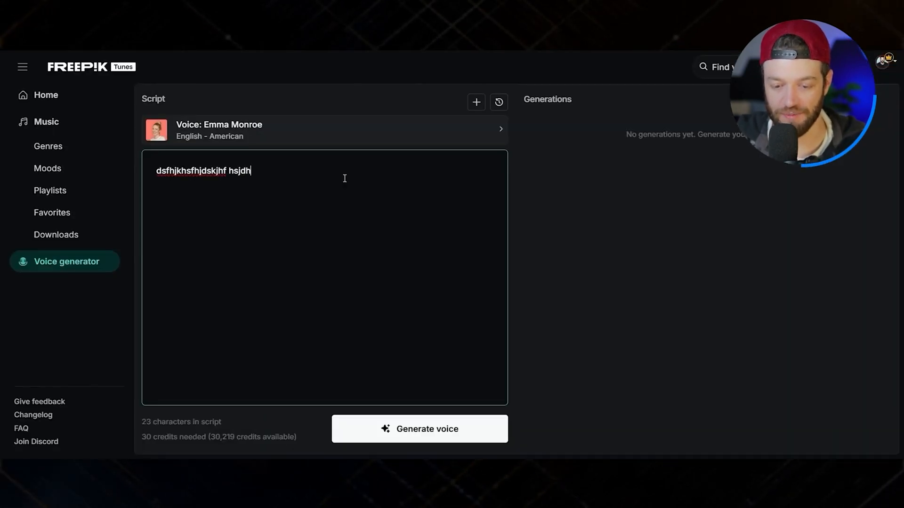
{"action": "type", "text": "d jfhjdshfjdsj fhds j"}
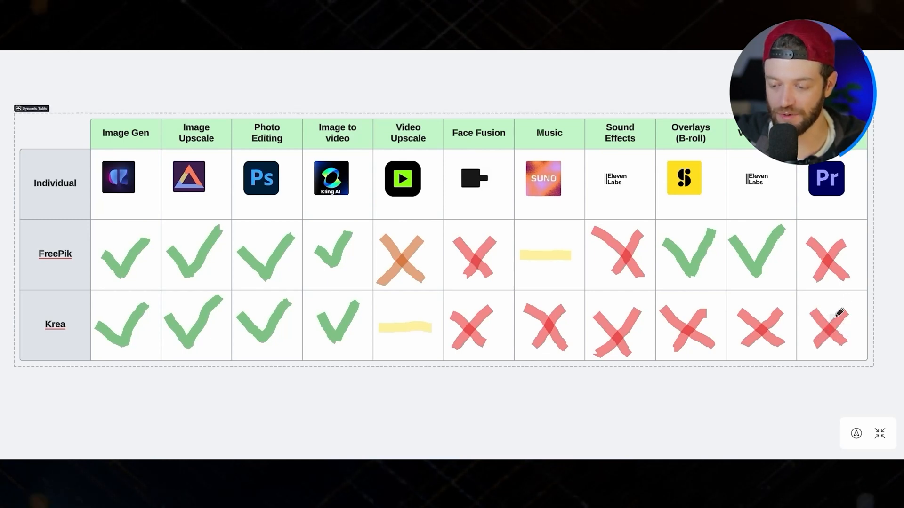
{"action": "mouse_move", "coordinate": [657, 228]}
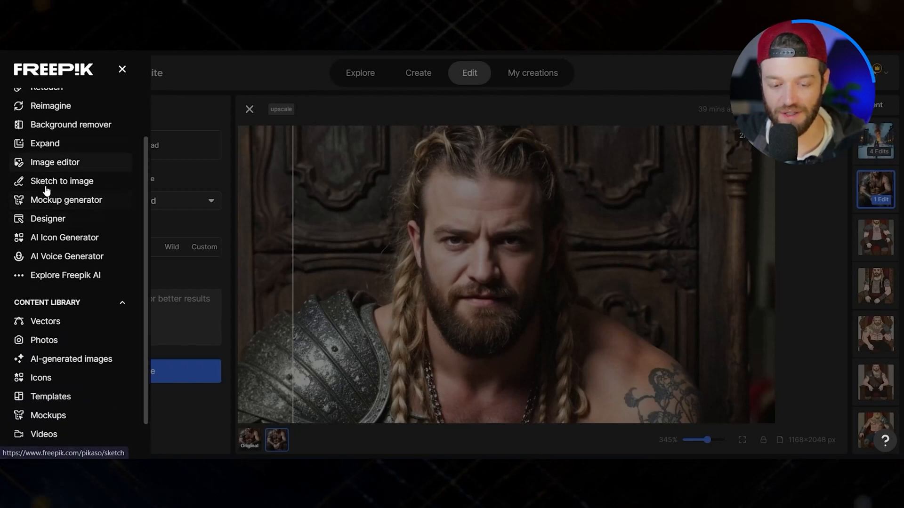
- Scroll through the sidebar's Tools and Content Library sections
{"action": "scroll", "scroll_direction": "down", "scroll_amount": 3}
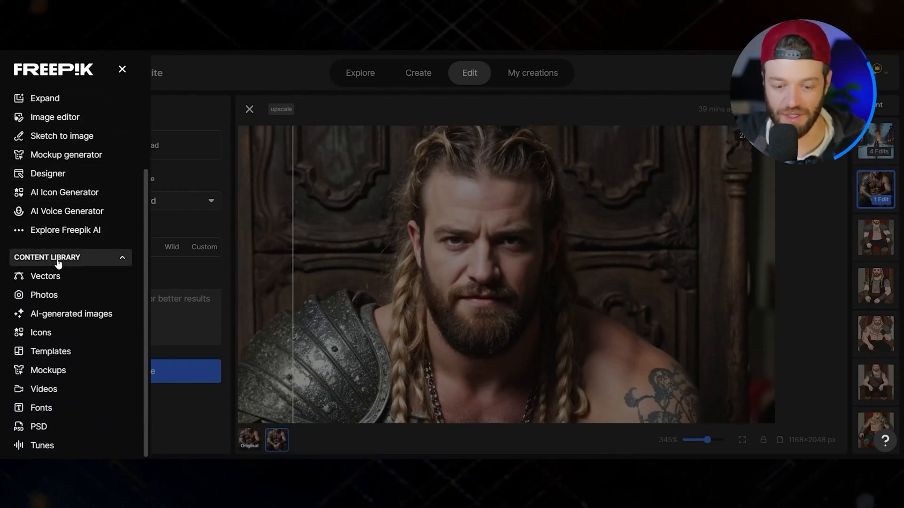
{"action": "mouse_move", "coordinate": [71, 348]}
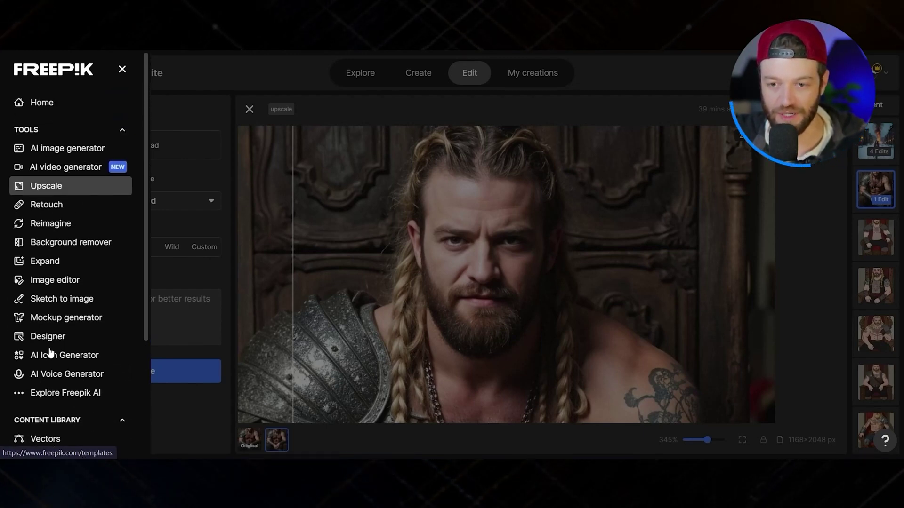
{"action": "scroll", "scroll_direction": "down", "scroll_amount": 3}
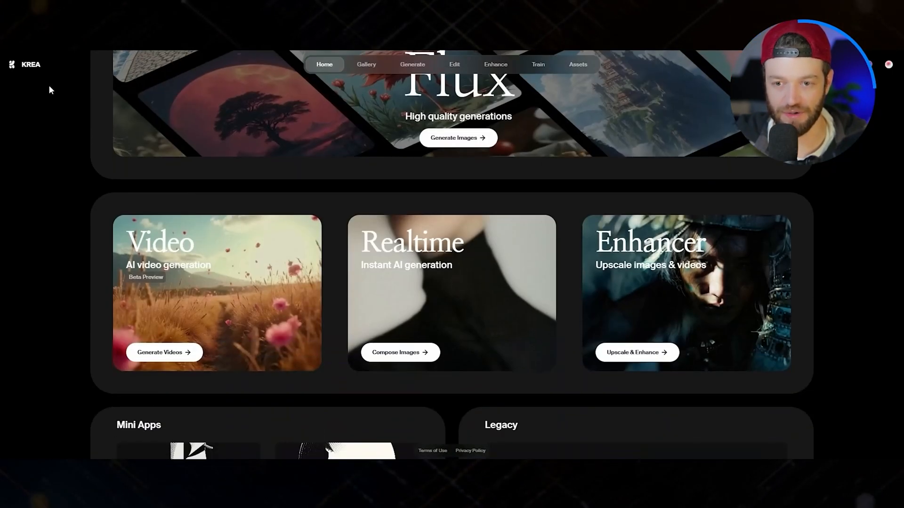
- Launch Krea's Animator from the Generate menu, showing samurai and tengu mask keyframes
{"action": "scroll", "scroll_direction": "up", "scroll_amount": 3}
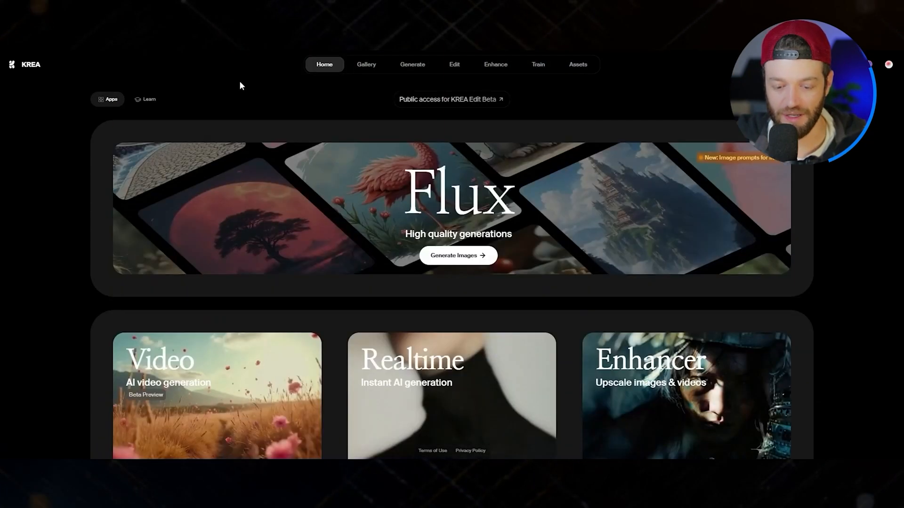
{"action": "scroll", "scroll_direction": "down", "scroll_amount": 3}
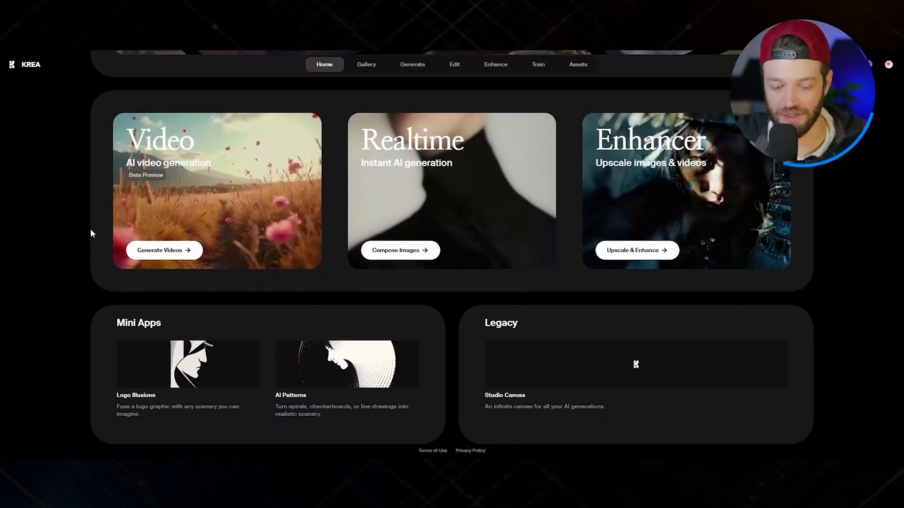
{"action": "mouse_move", "coordinate": [549, 272]}
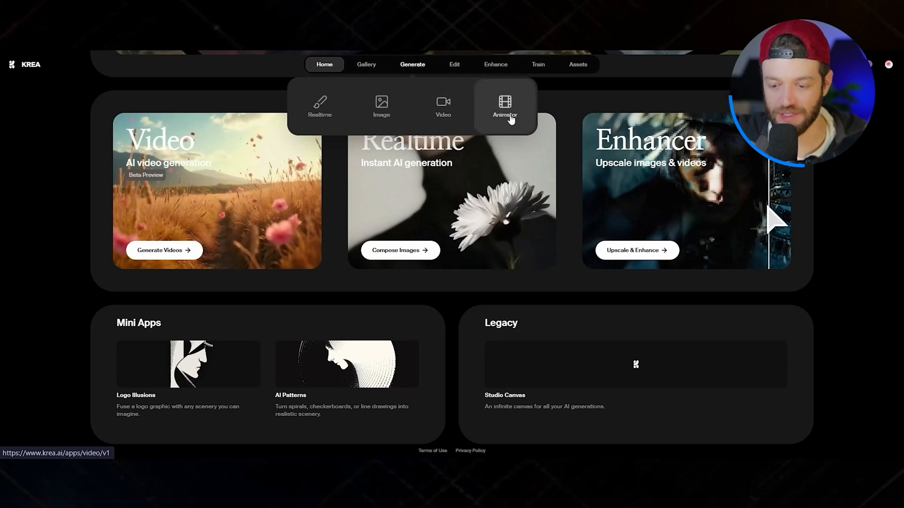
{"action": "left_click", "coordinate": [503, 106]}
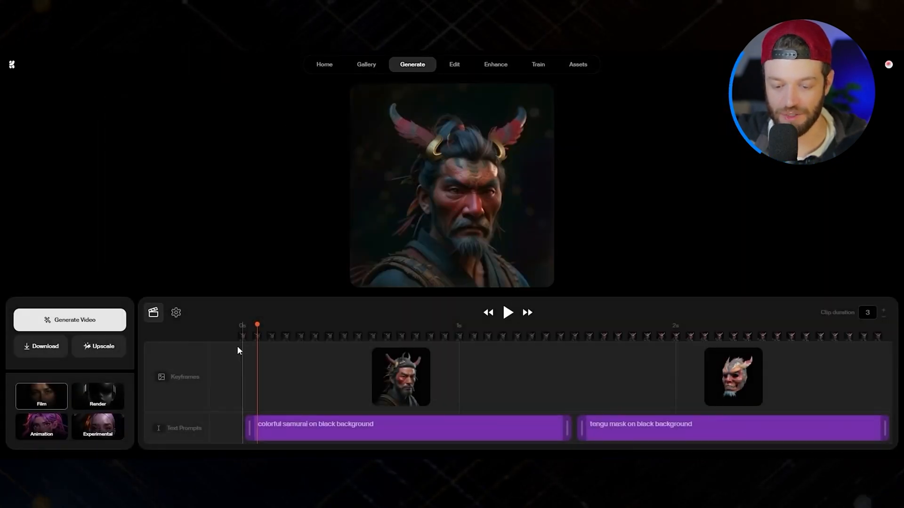
{"action": "mouse_move", "coordinate": [510, 361]}
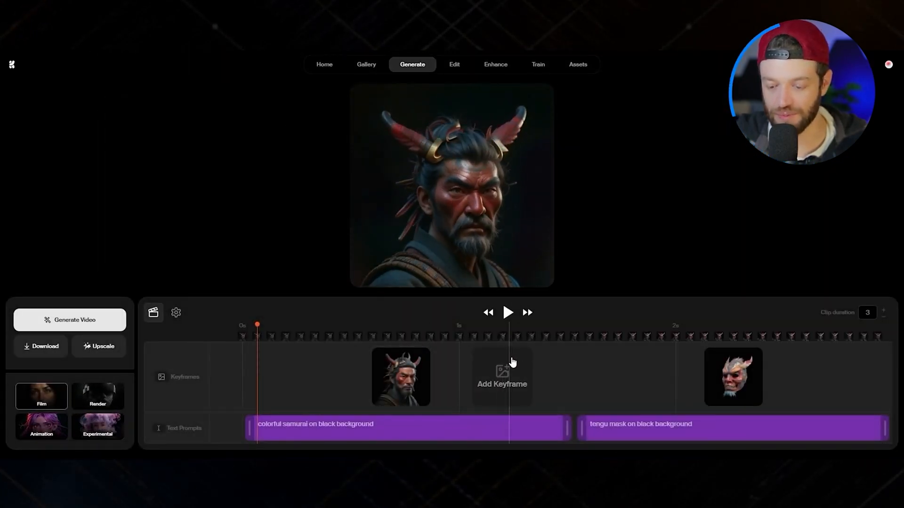